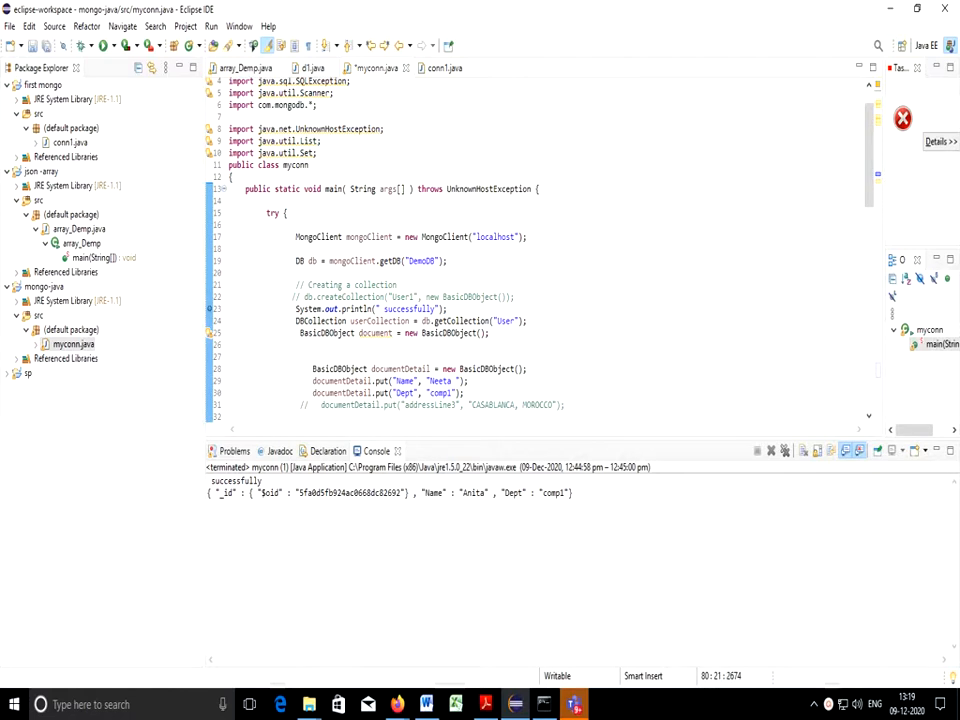
mouse_move(443, 68)
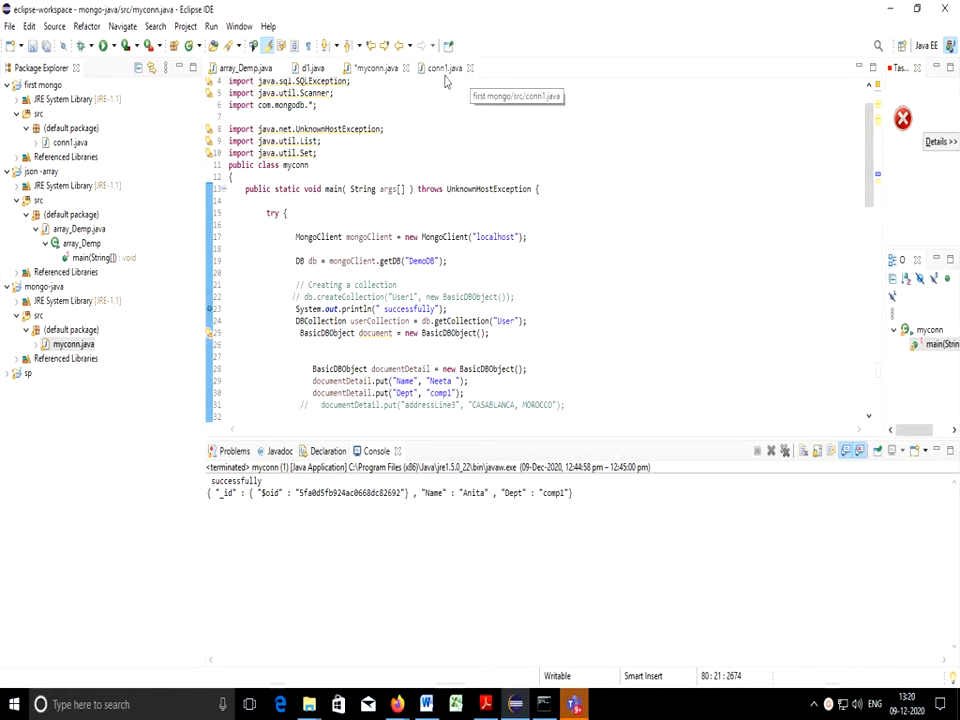
Bring conn1.java forward, showing its TE1 connection and User2 collection code.
click(442, 67)
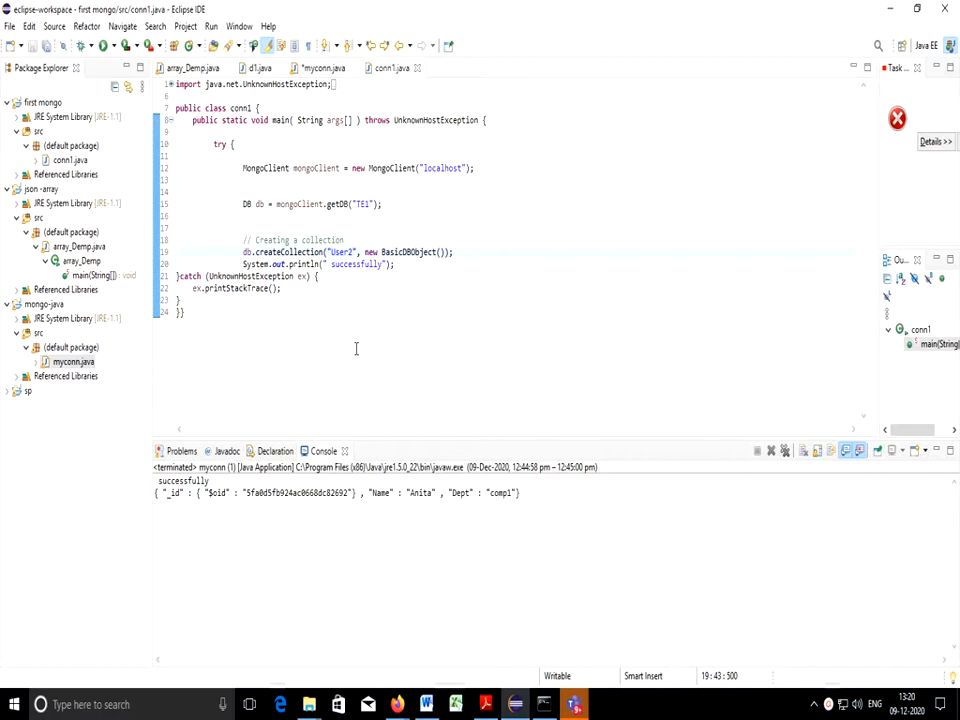
mouse_move(359, 389)
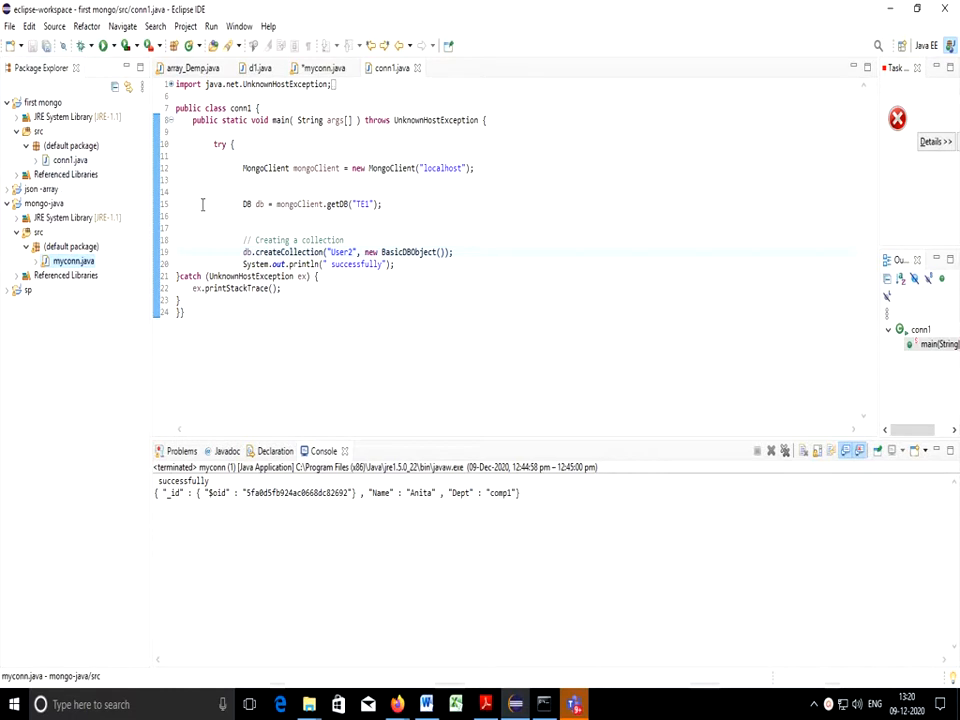
double_click(392, 167)
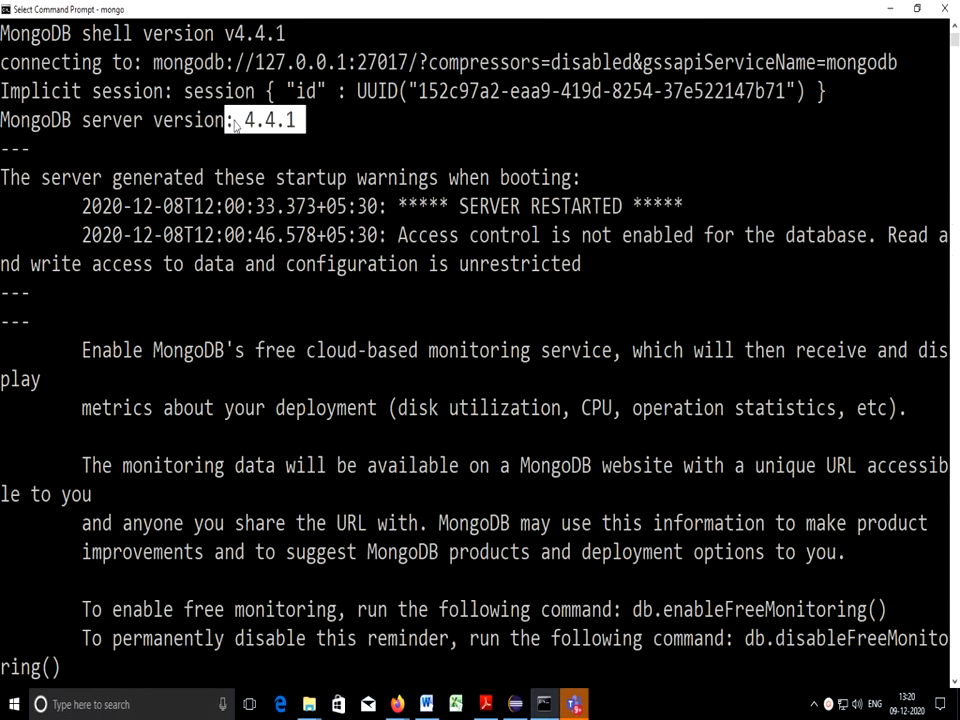
In the mongo shell, list databases, switch to TE and show its collections.
text(shi)
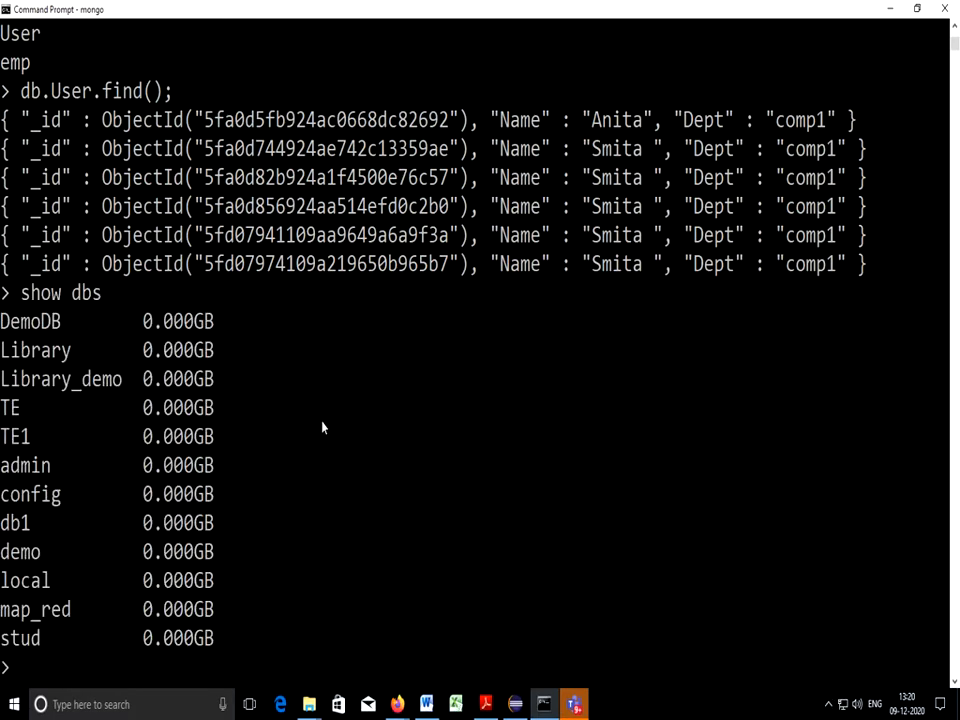
text(sh)
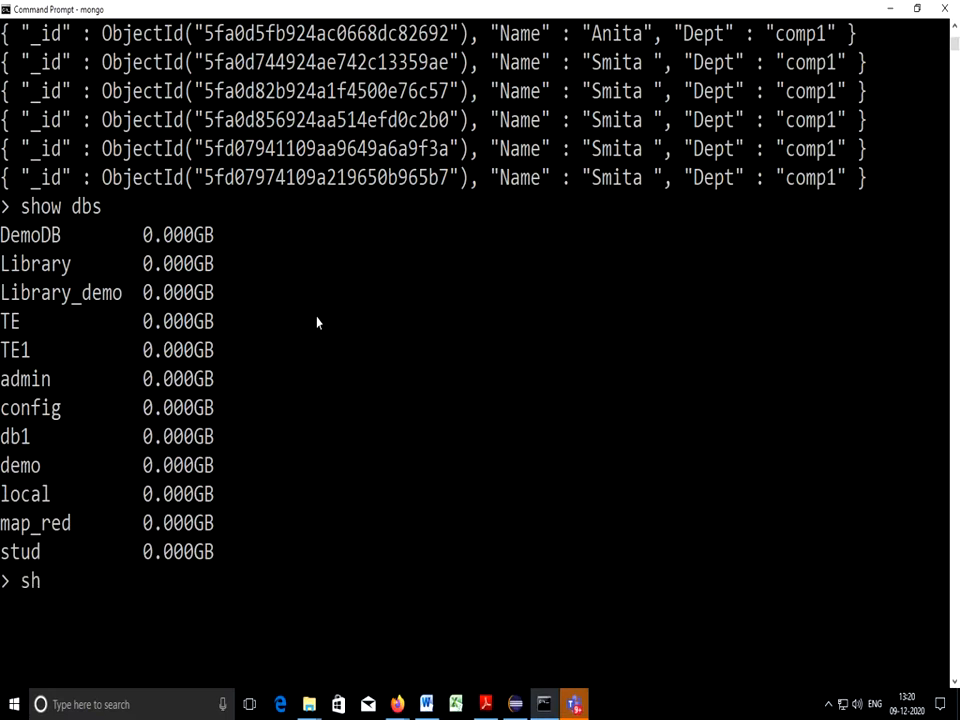
text(use)
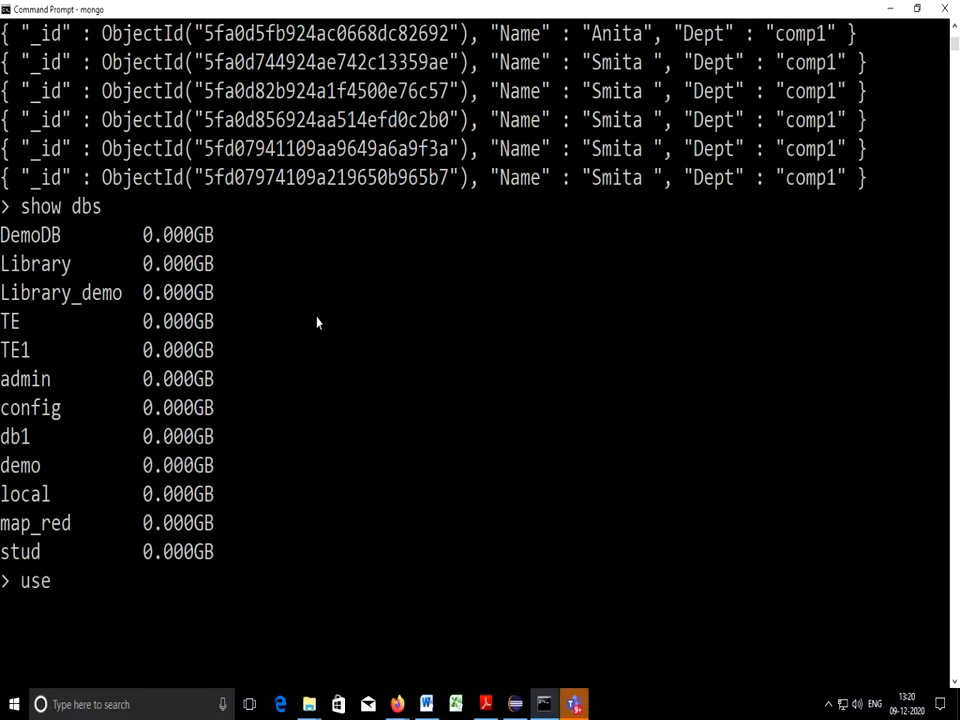
text(TE)
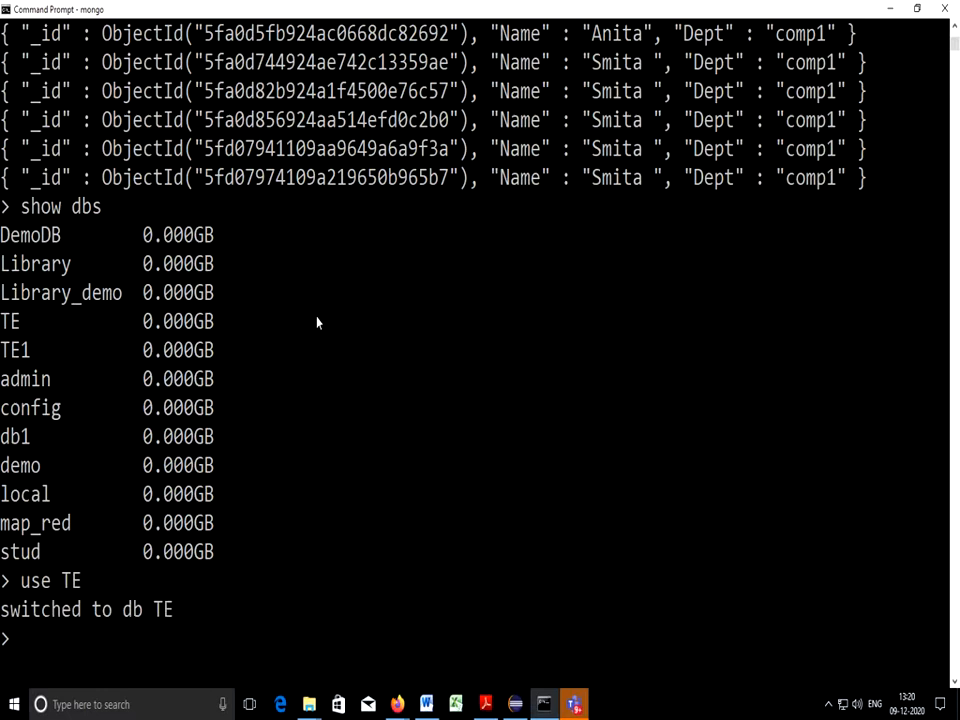
text(db.)
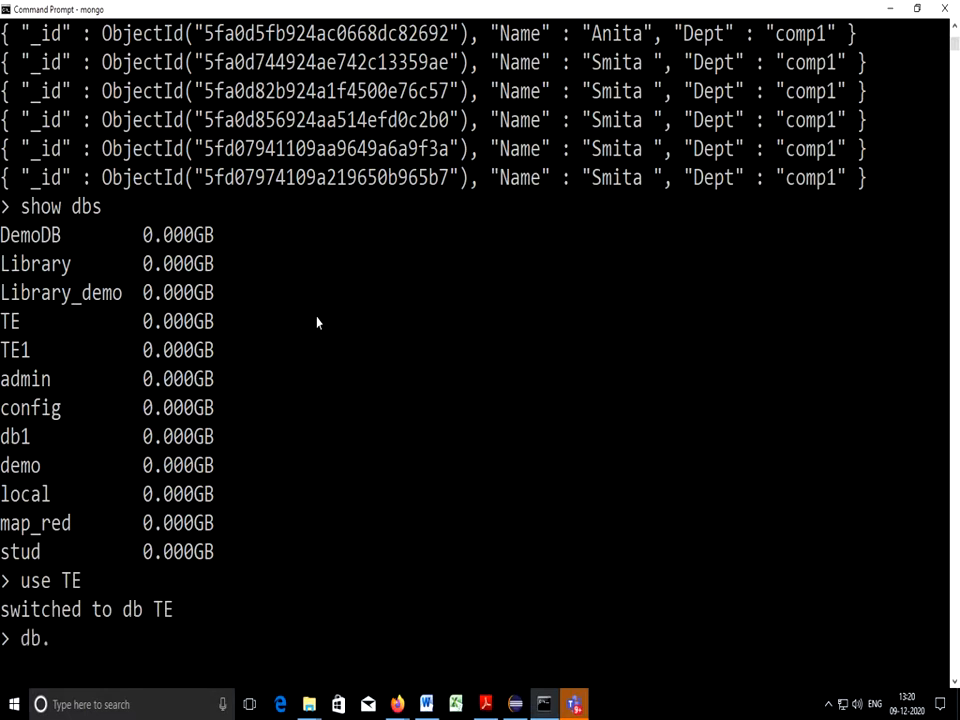
text(T)
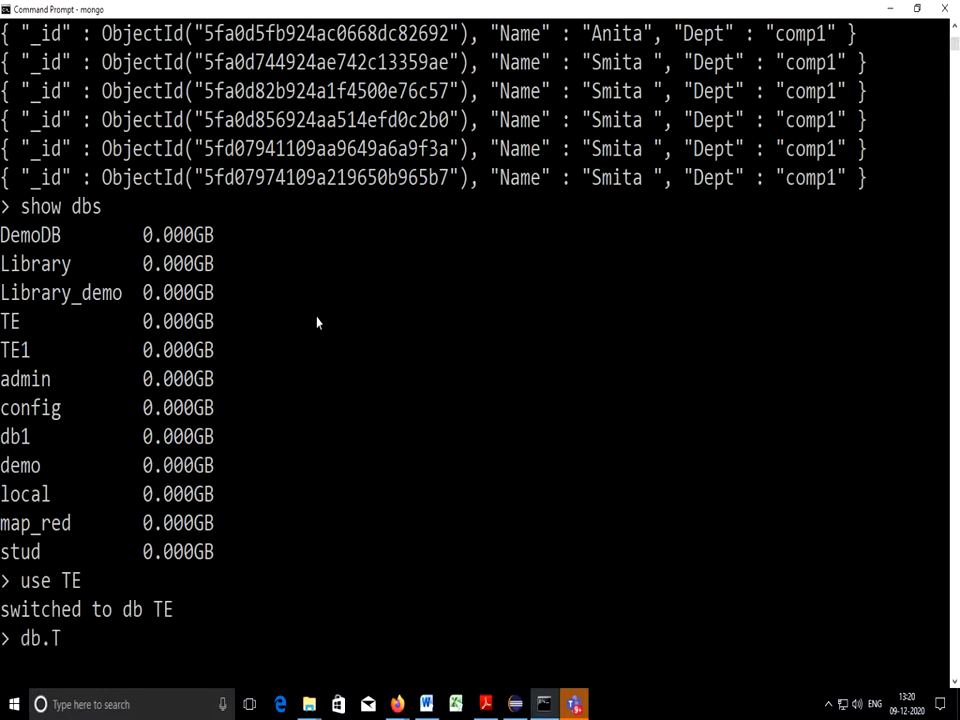
text(E.show)
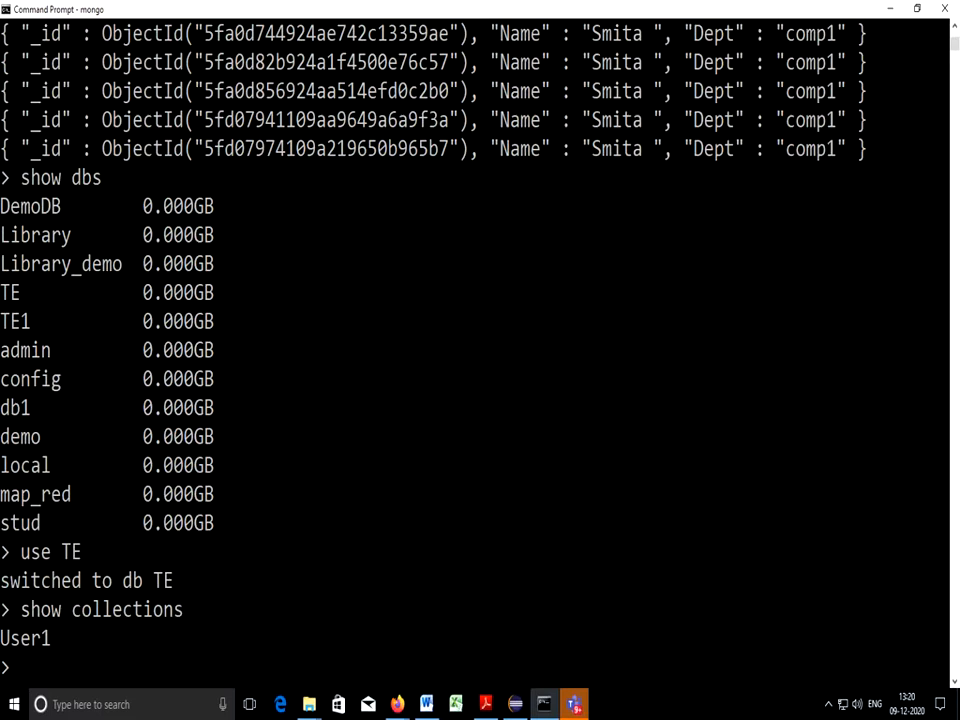
Query the empty User1 collection, then switch to TE1 and list its collections.
text(db.)
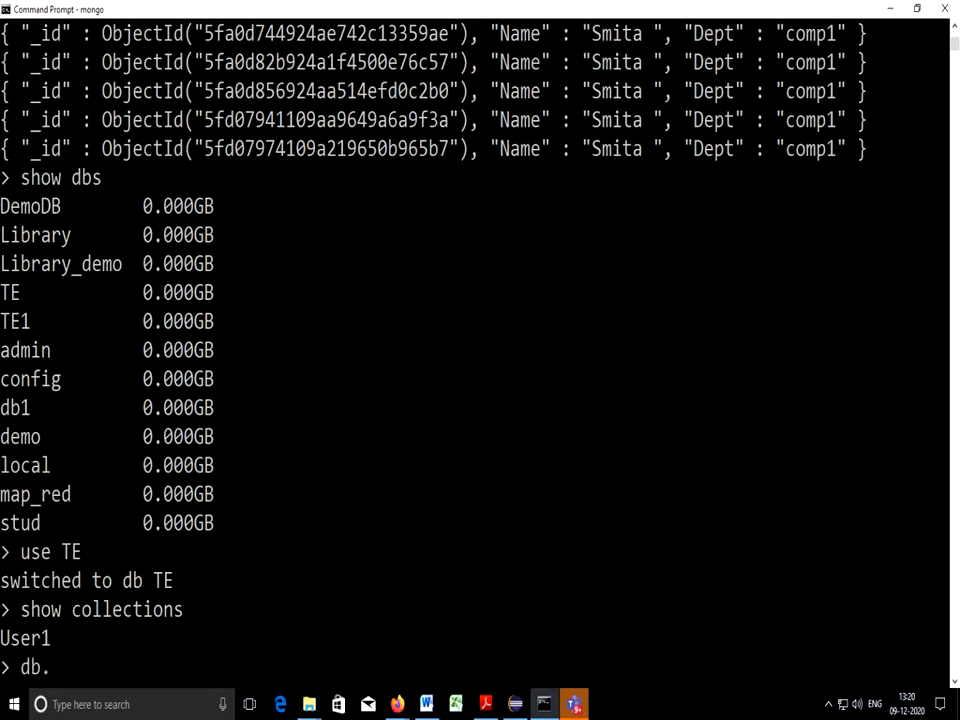
text(User)
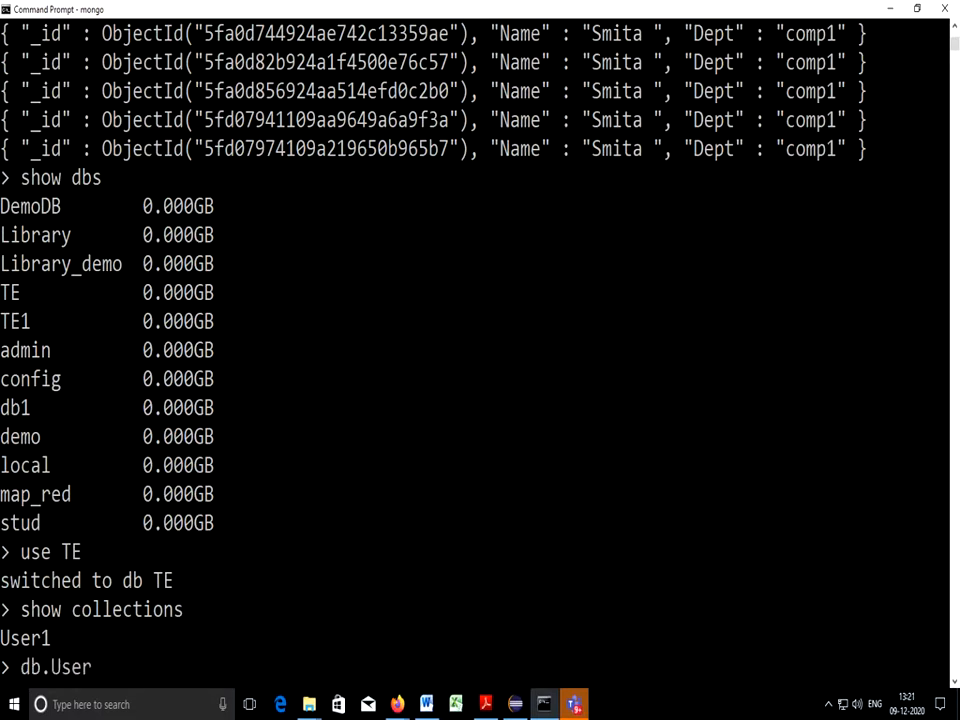
text(1.find()
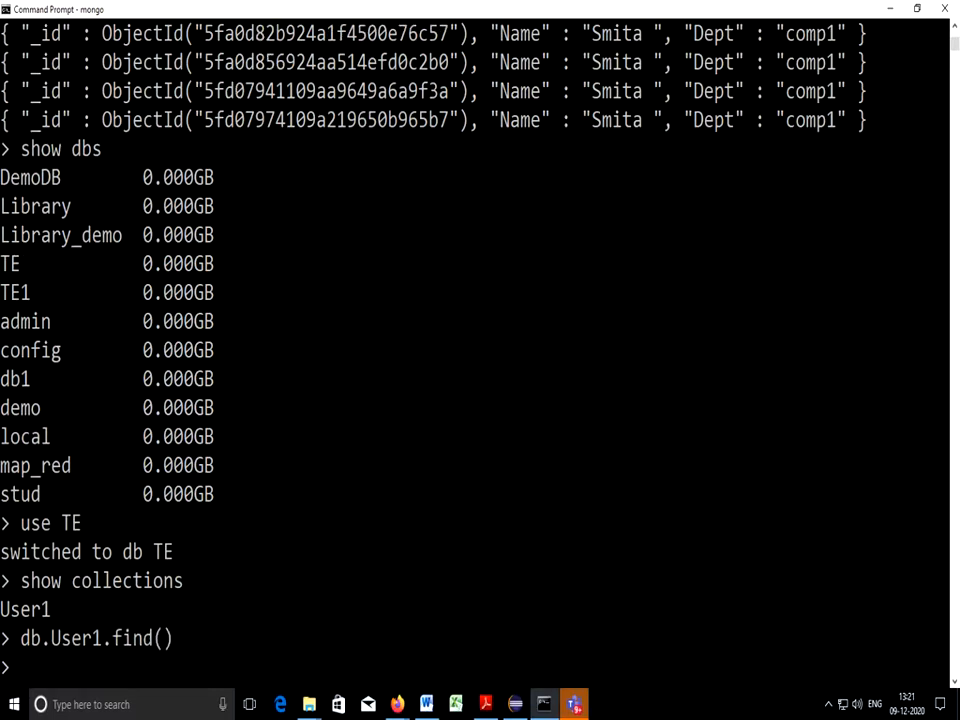
scroll(down, 3)
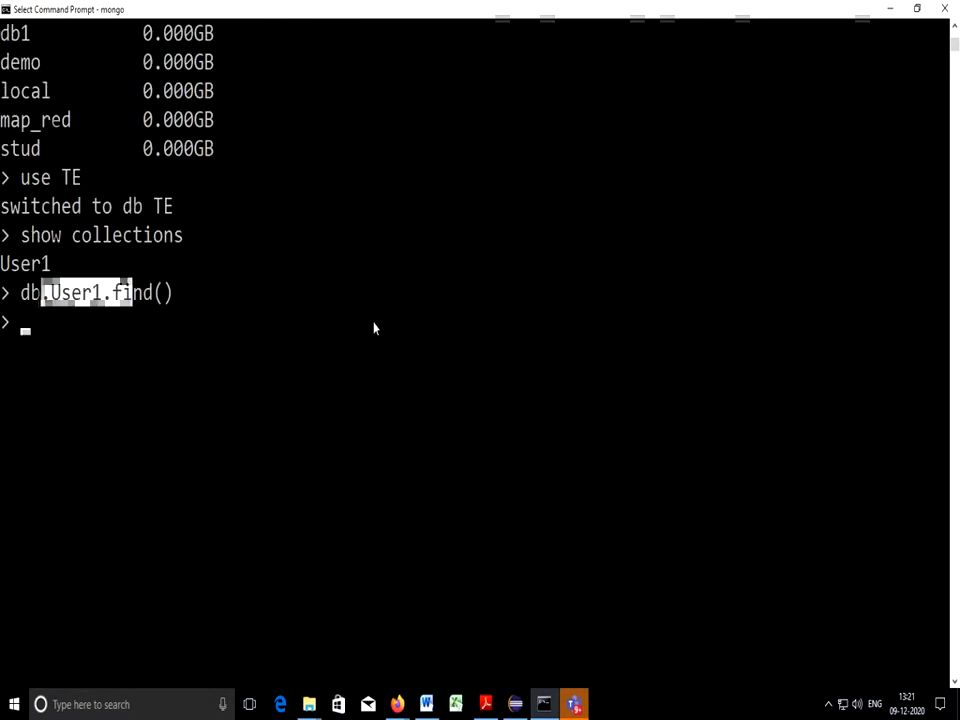
text(use)
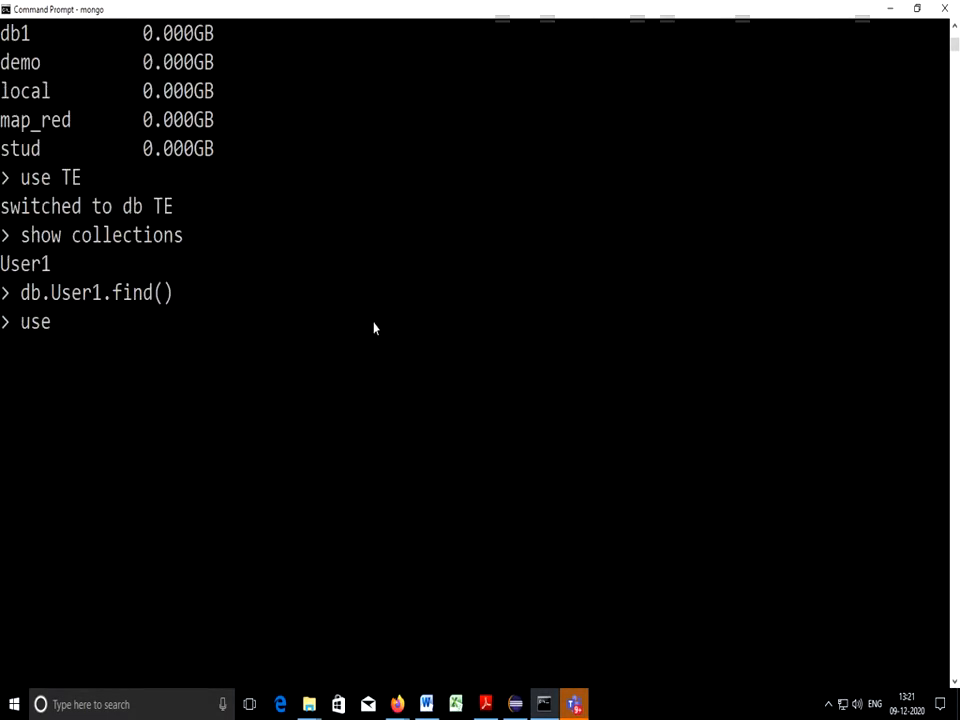
text(TE1)
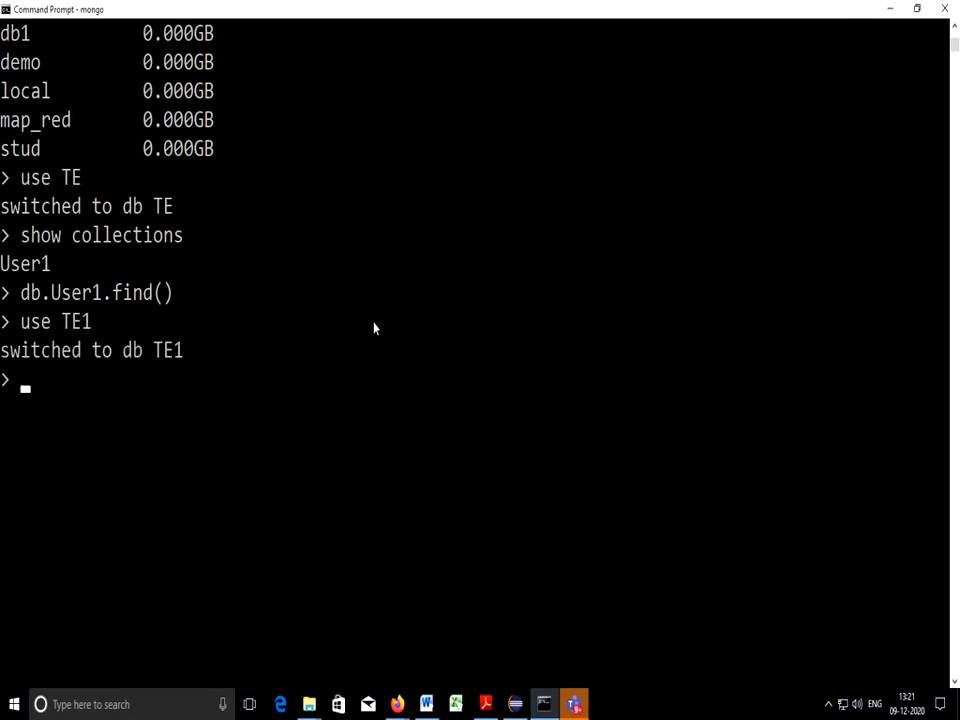
text(show colle)
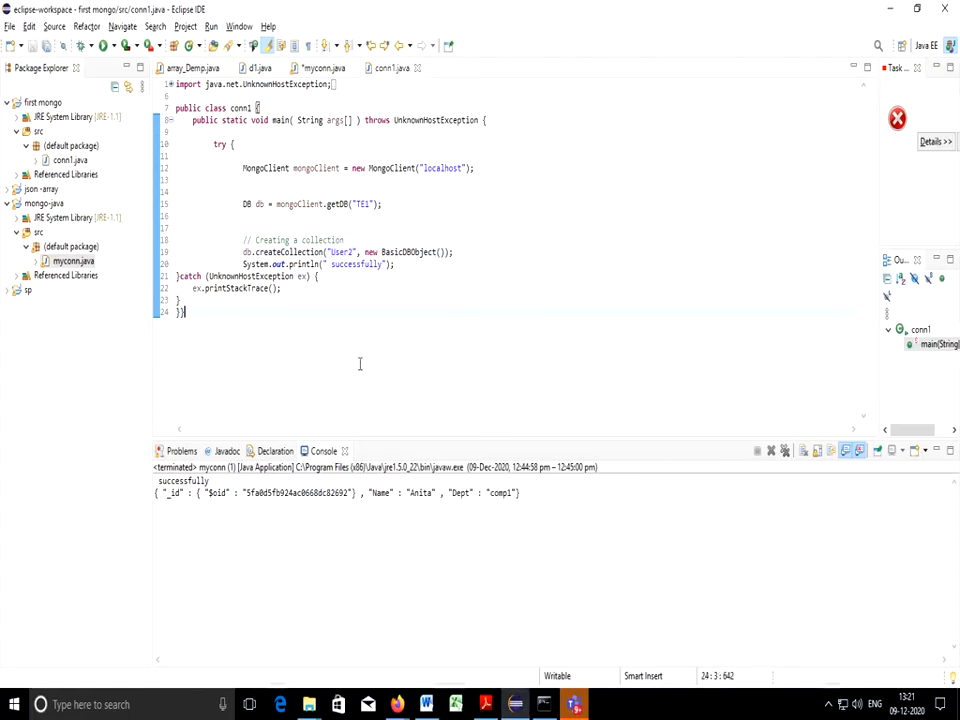
Make conn1 create User3, save and run it, then confirm User3 in TE1.
click(102, 46)
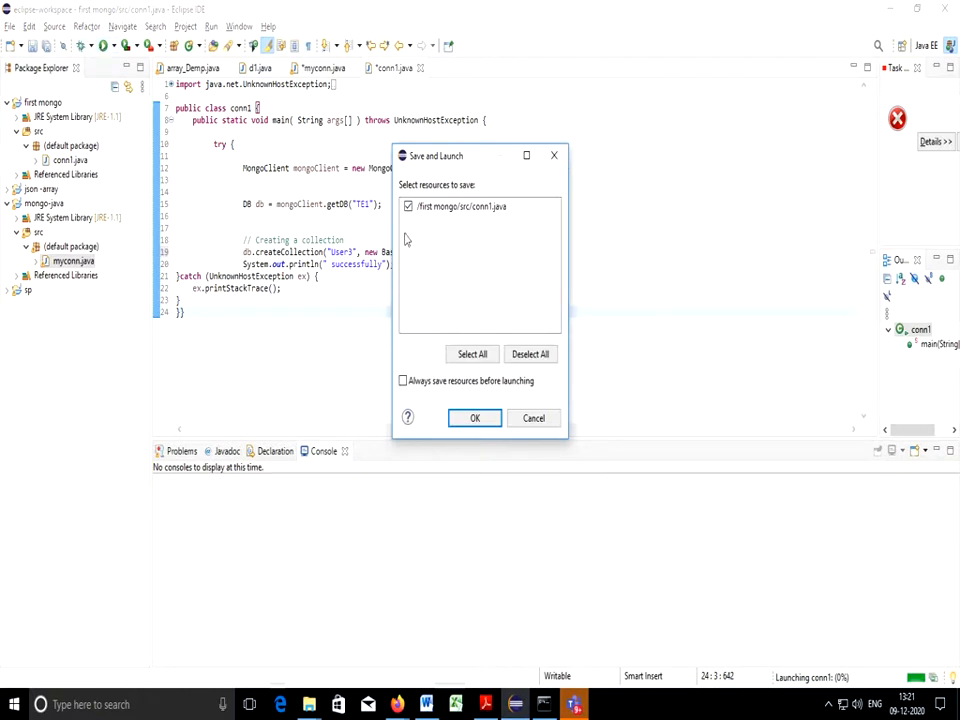
click(474, 418)
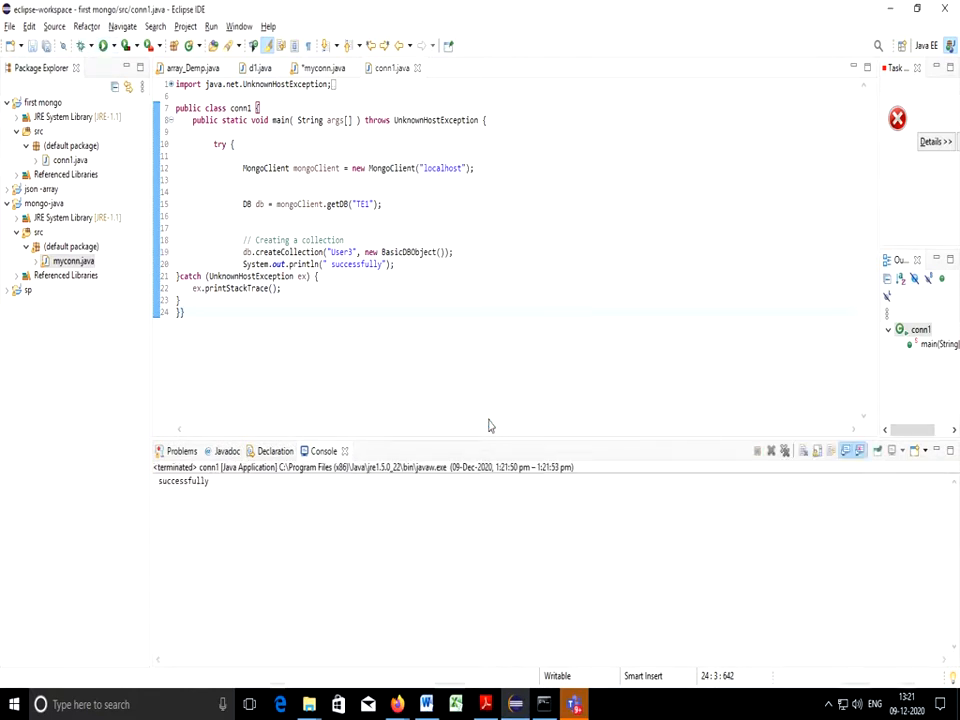
double_click(183, 481)
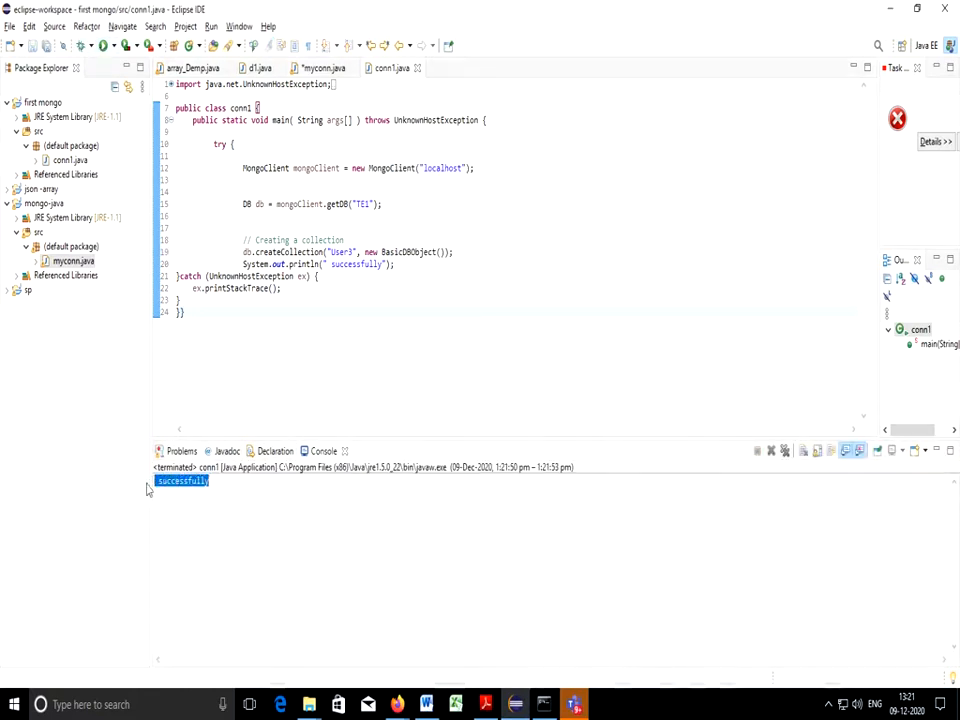
click(543, 704)
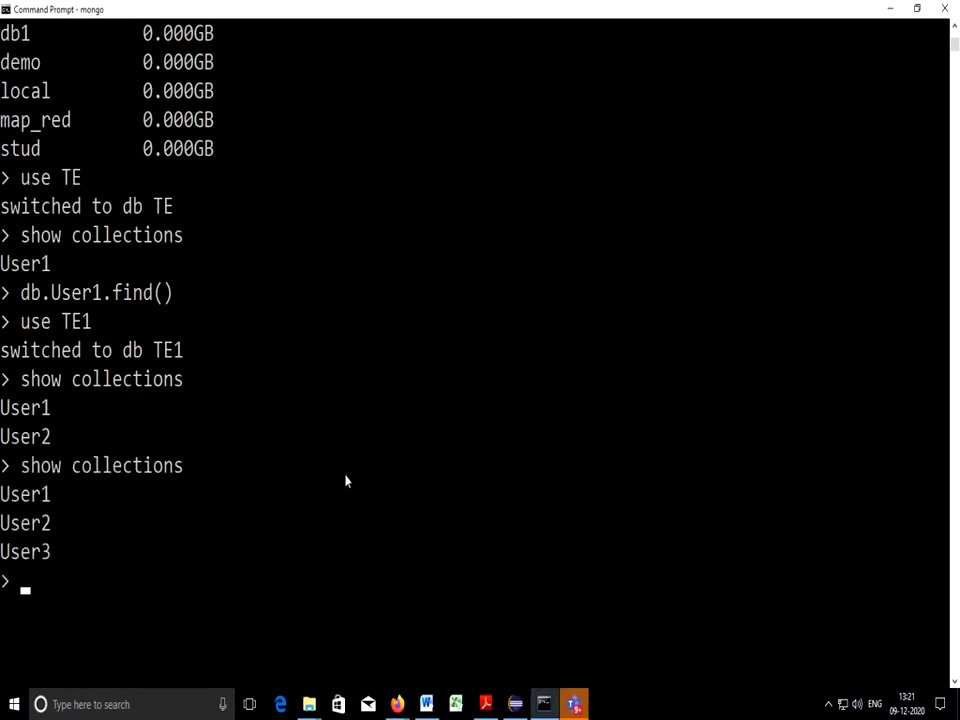
double_click(24, 551)
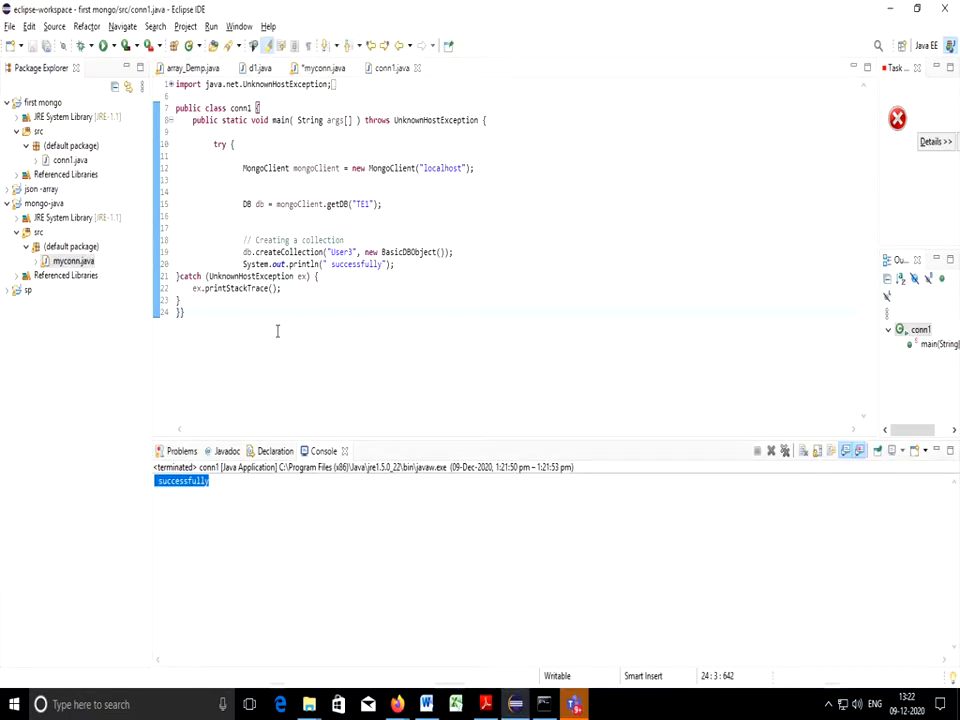
Return to myconn.java with its DemoDB connection and insert code.
click(482, 162)
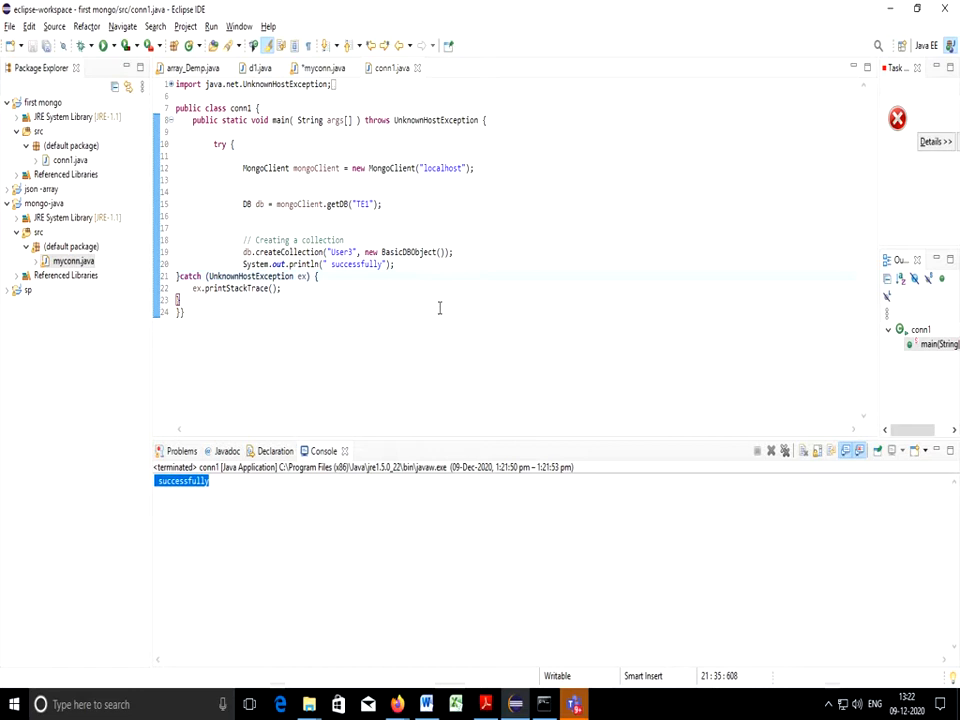
mouse_move(434, 310)
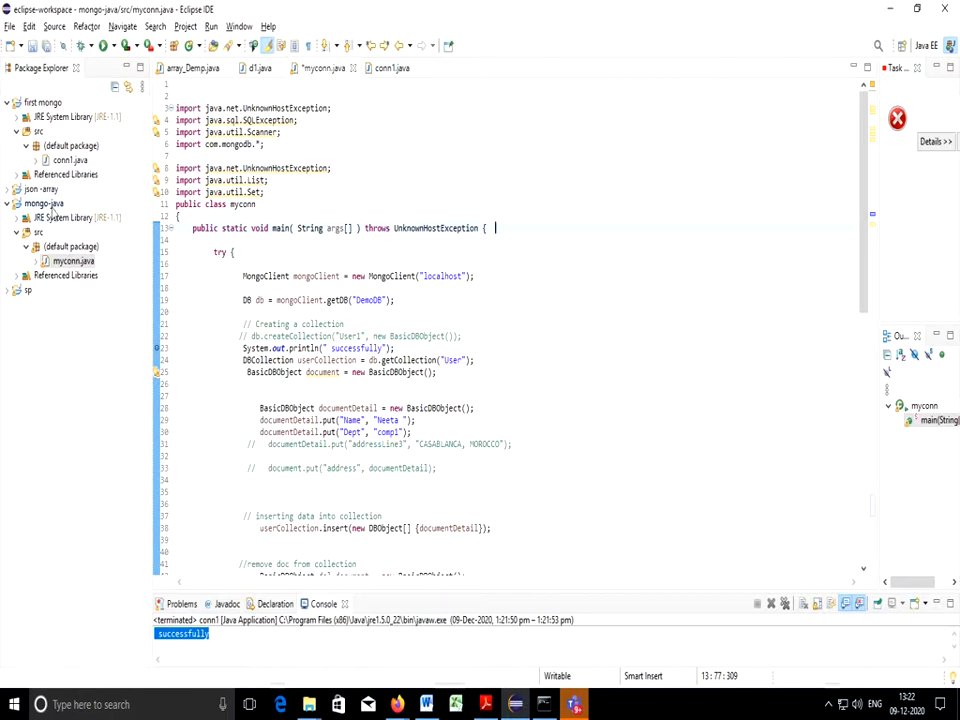
right_click(44, 203)
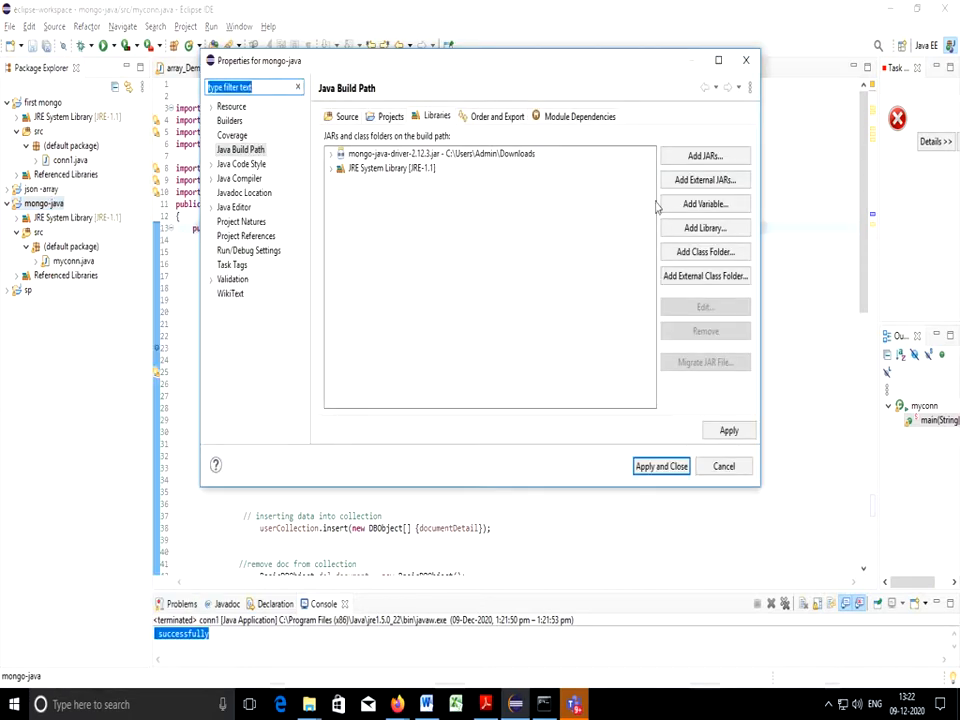
mouse_move(705, 180)
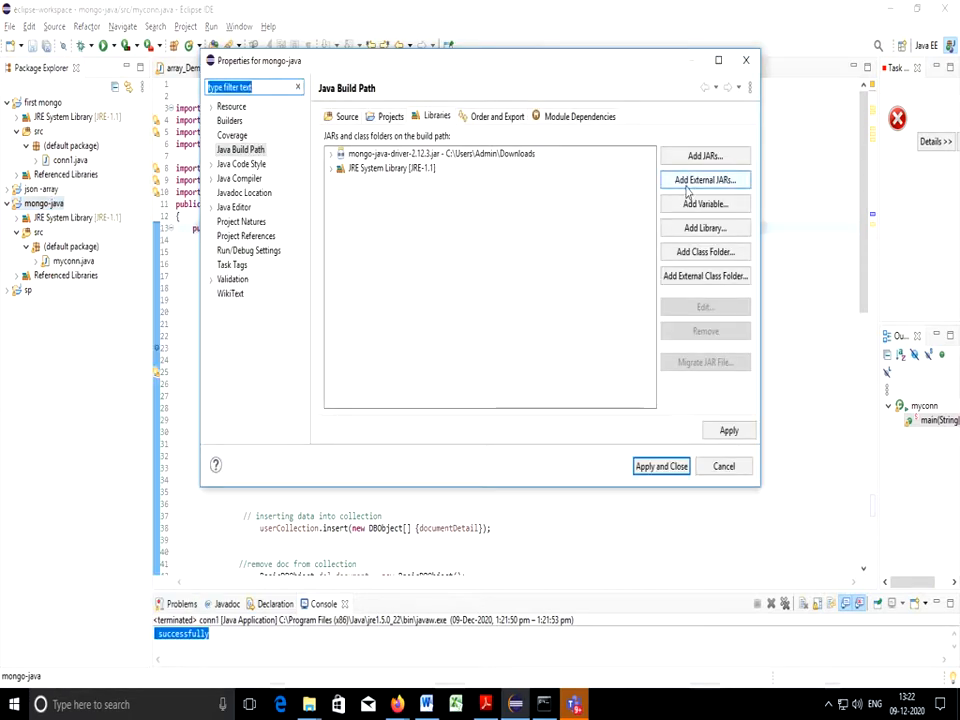
click(705, 179)
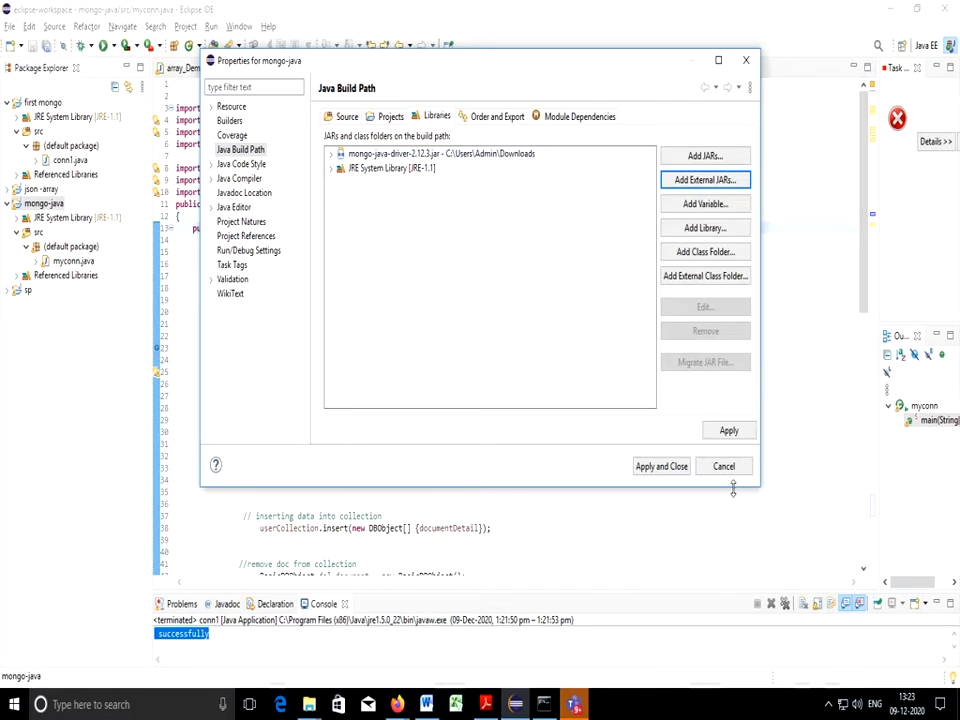
click(723, 466)
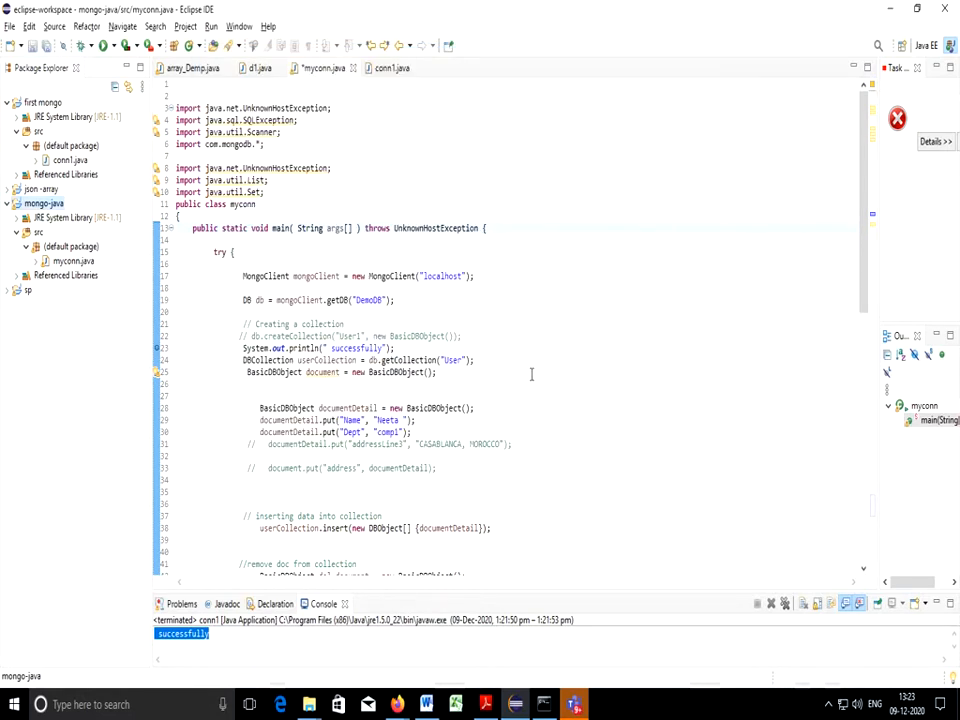
mouse_move(510, 392)
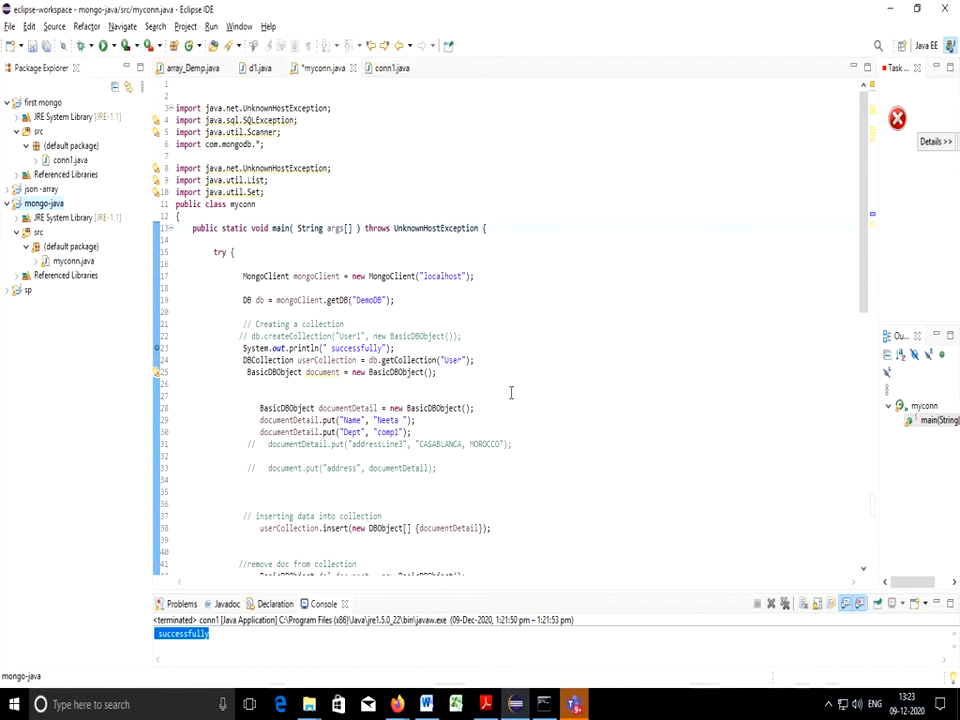
scroll(down, 3)
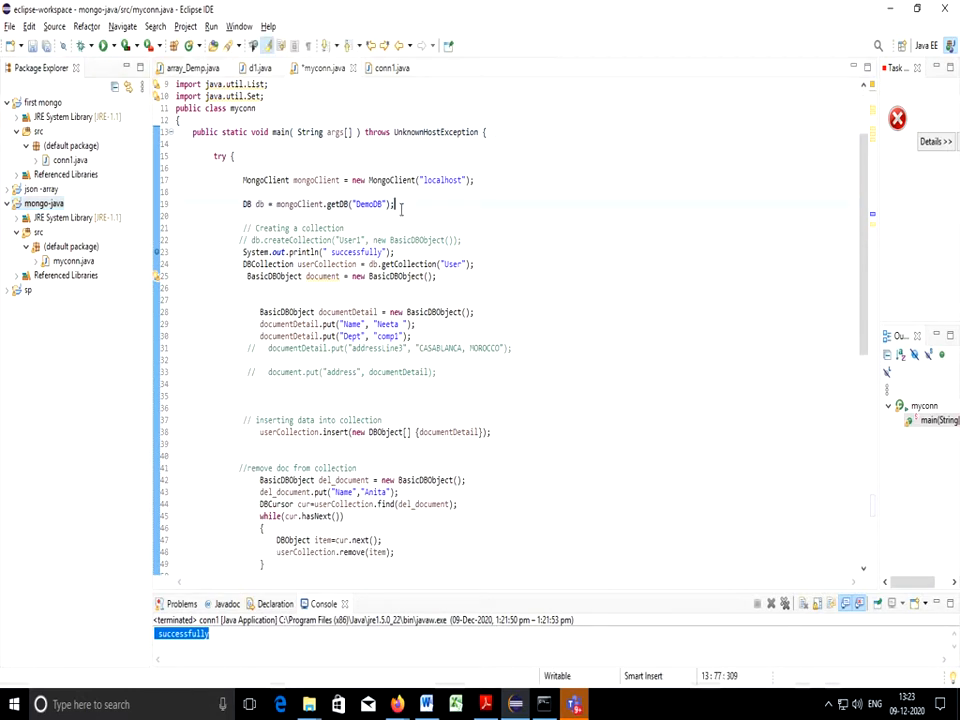
click(372, 228)
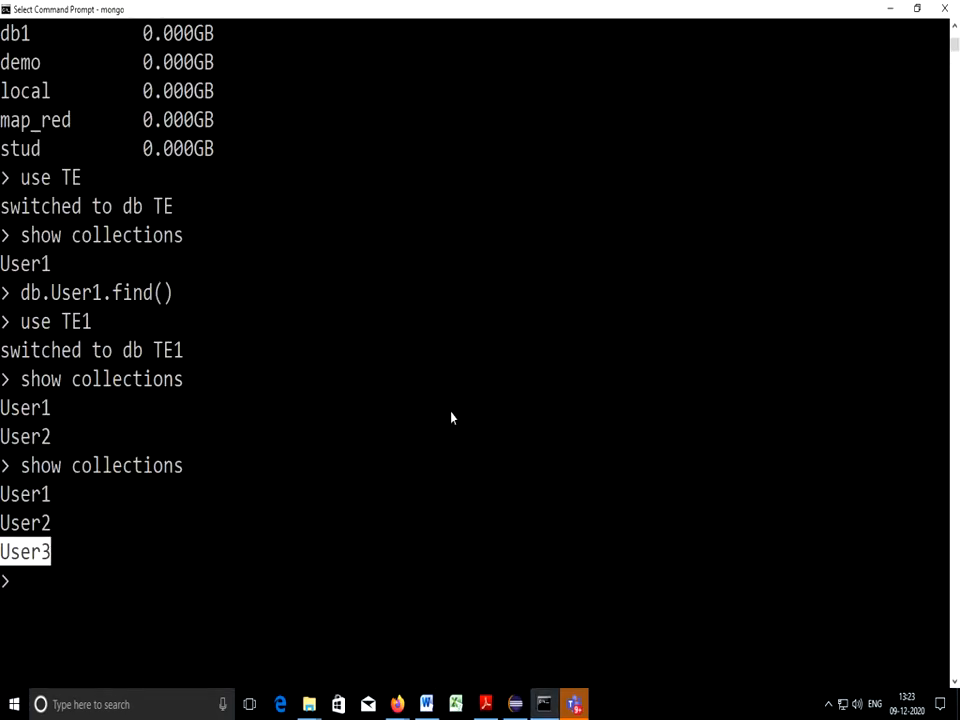
List databases and switch the mongo shell to DemoDB.
text(show dbs)
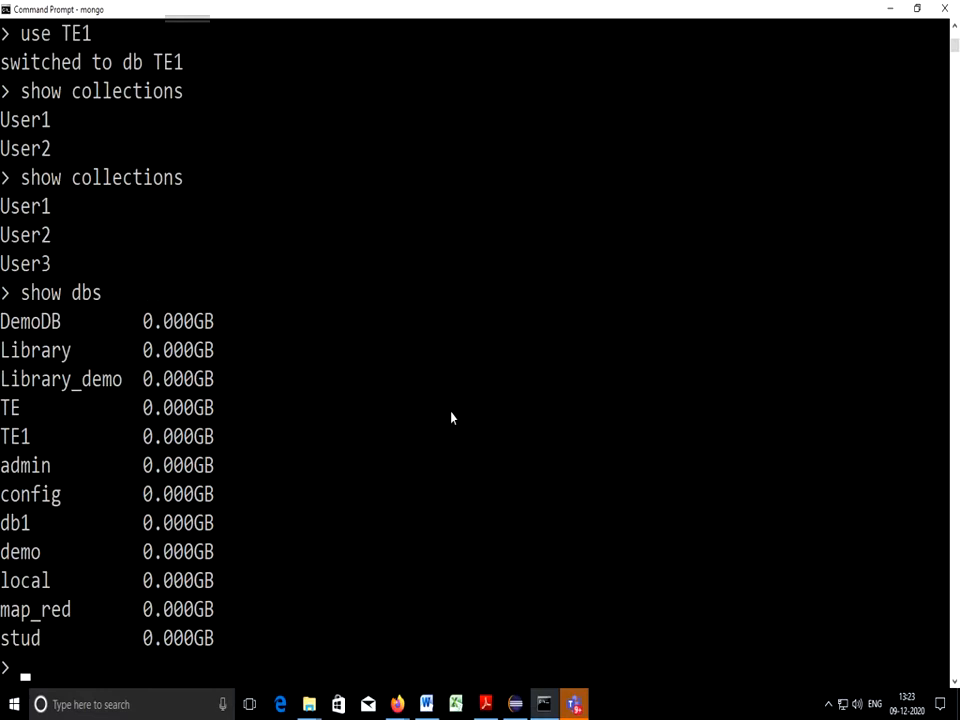
text(use)
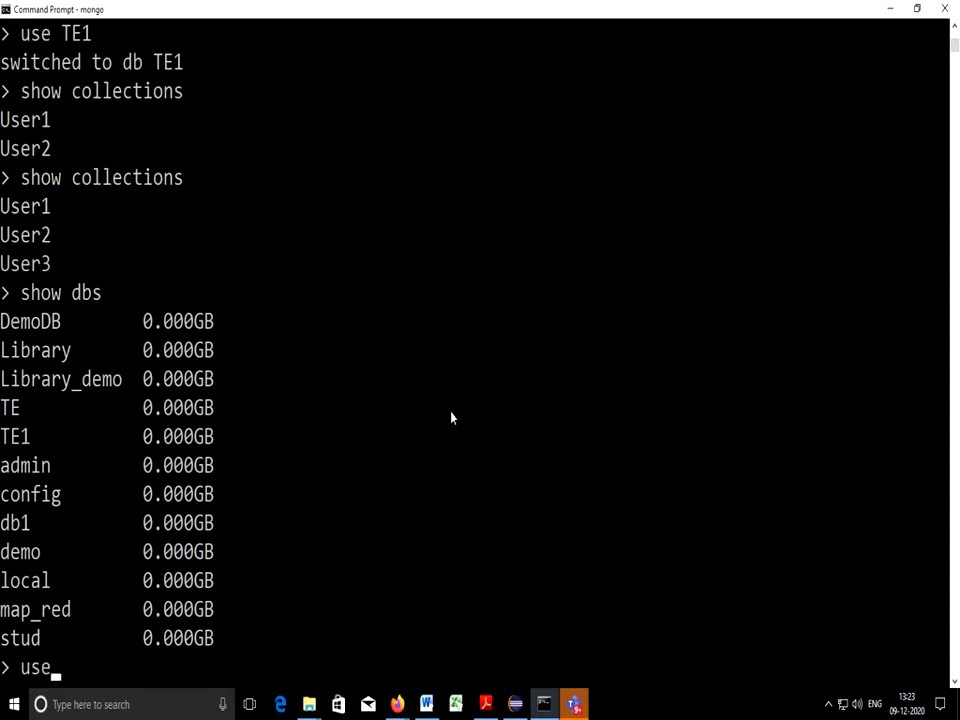
text(DemoDb)
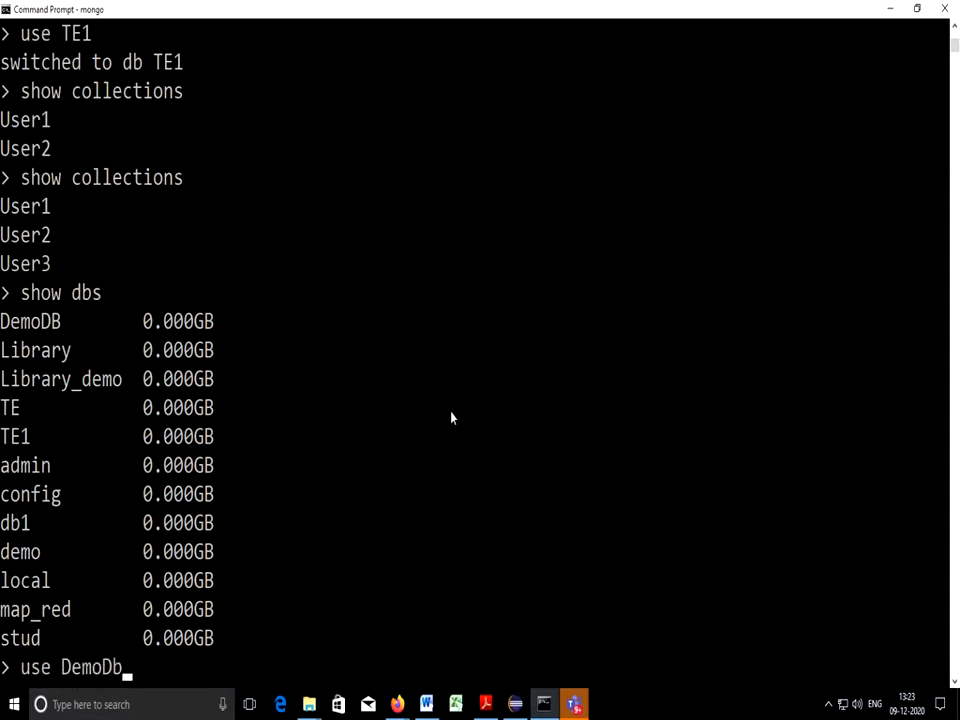
key(enter)
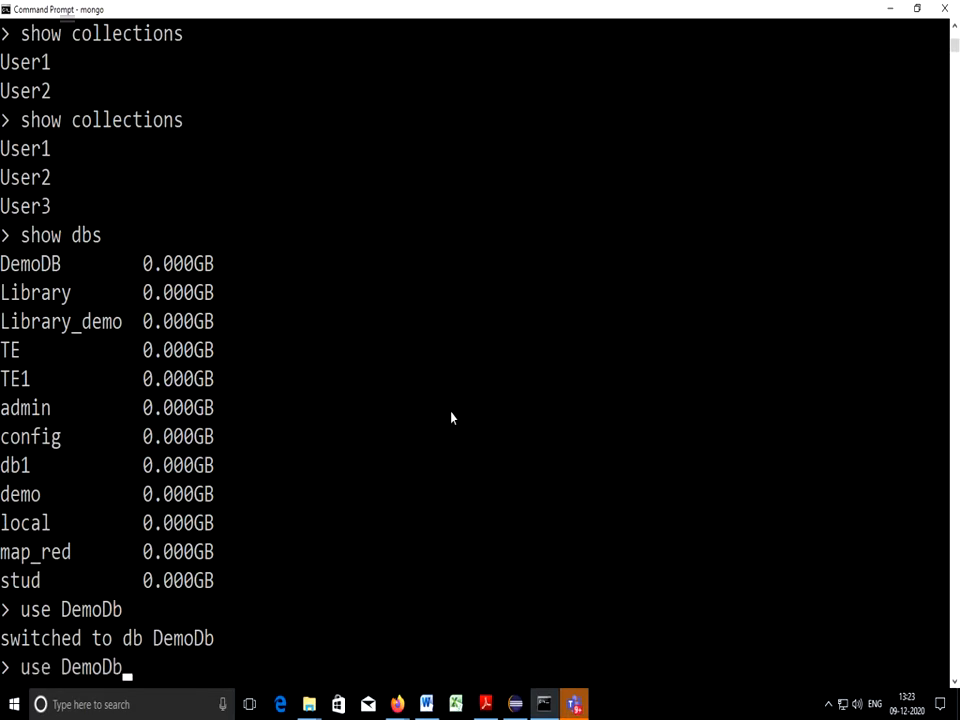
key(enter)
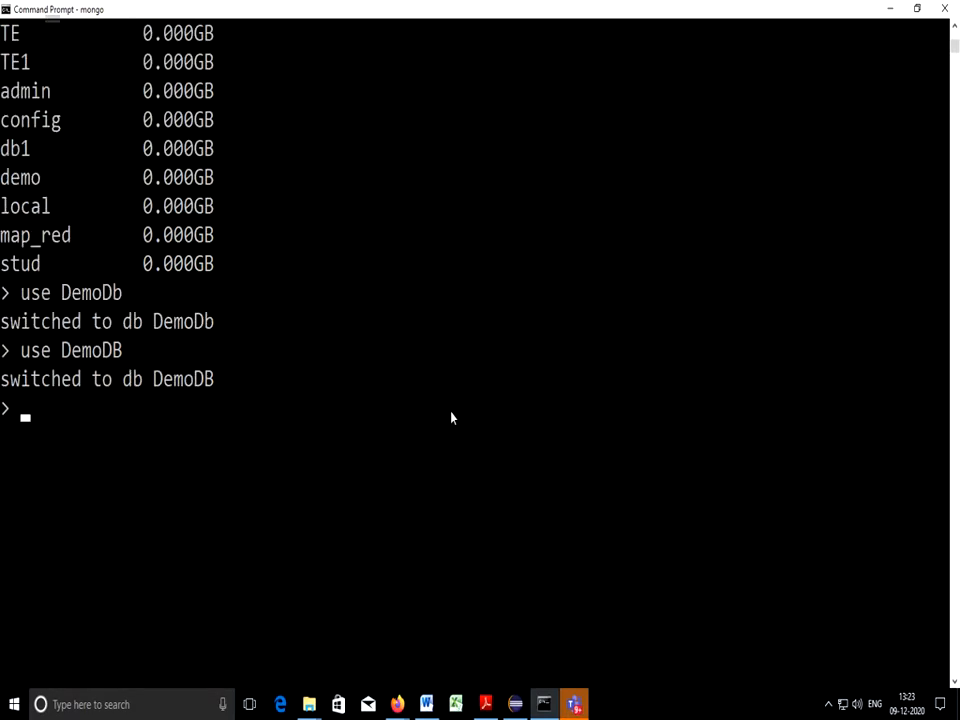
List DemoDB collections and show User's documents: one Anita, five Smita.
text(show collections)
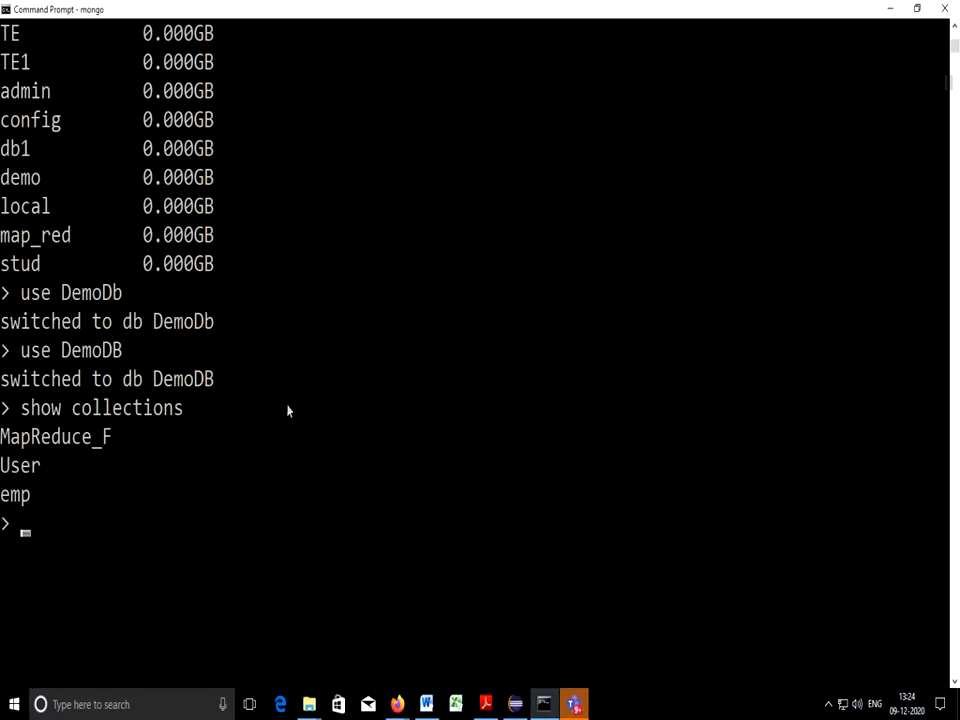
text(db.)
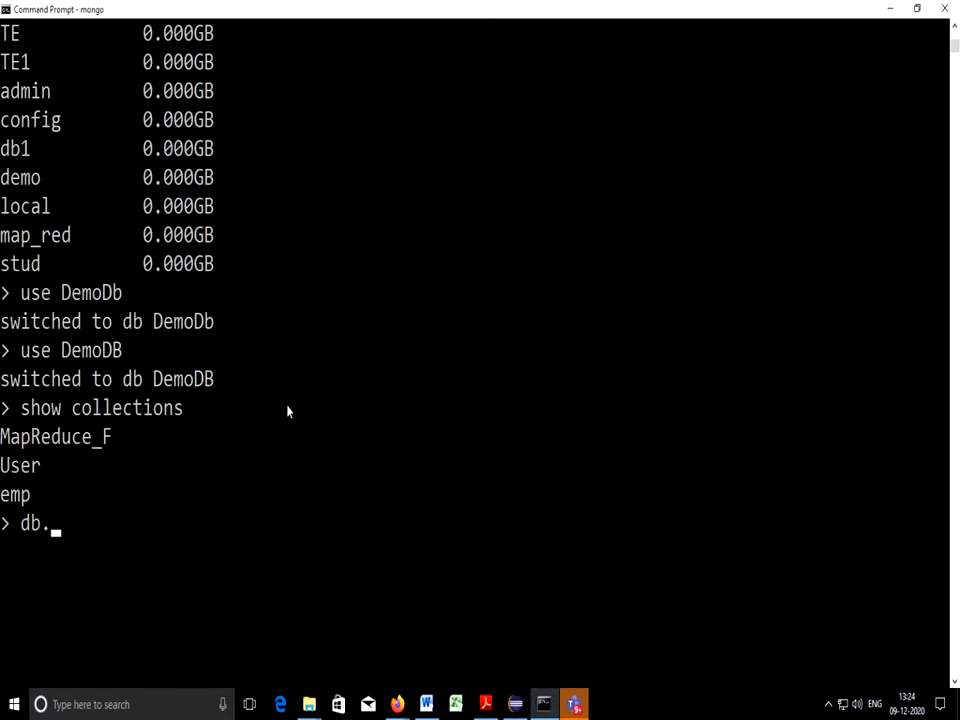
text(User.find();)
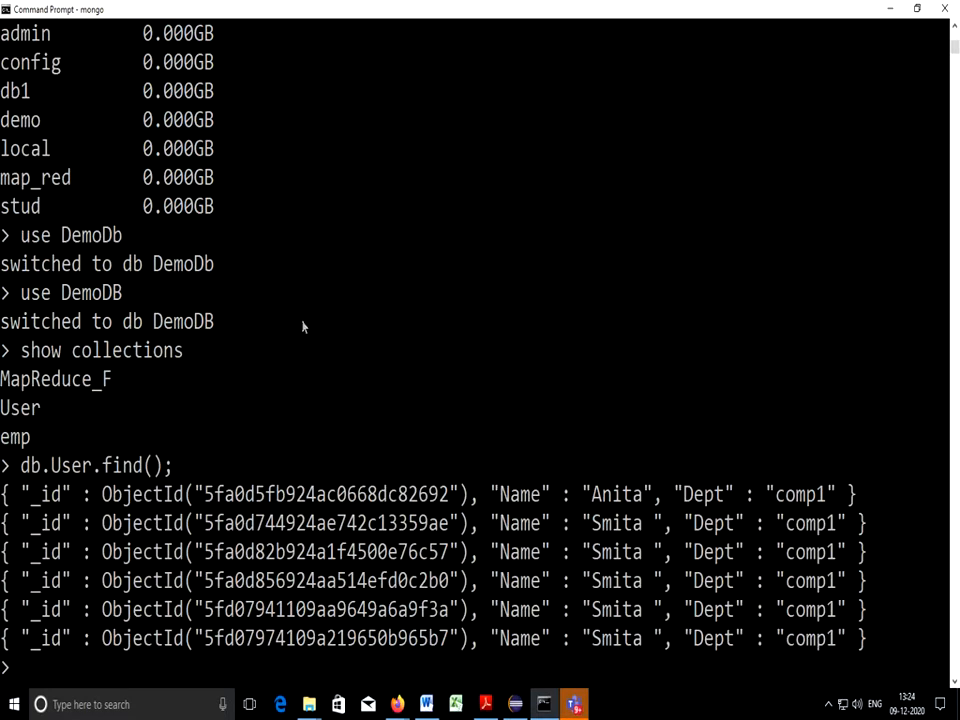
scroll(down, 3)
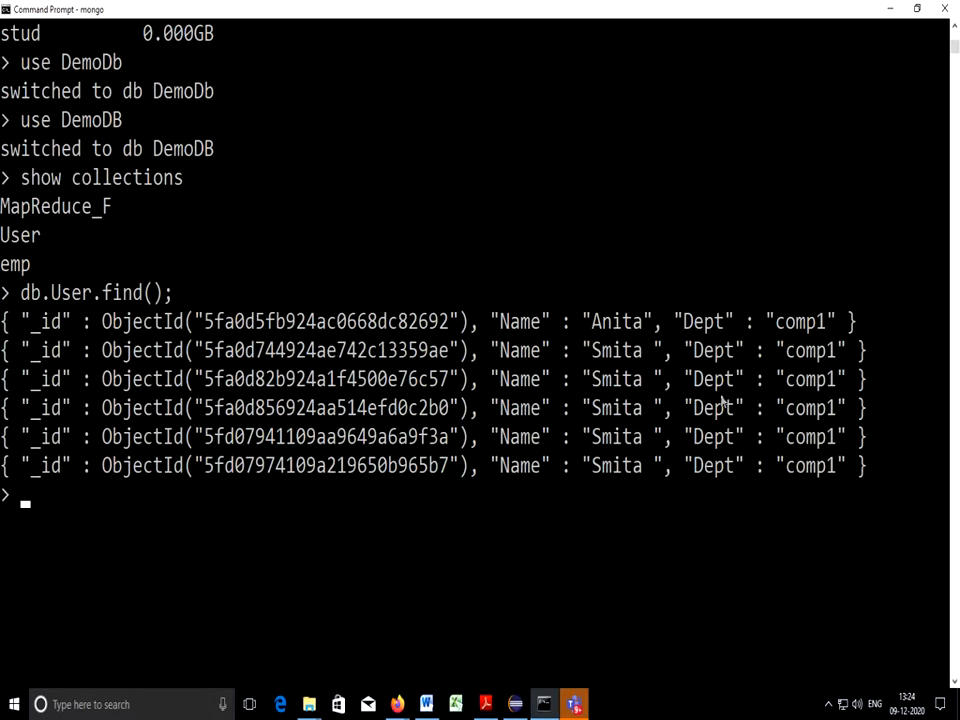
click(543, 704)
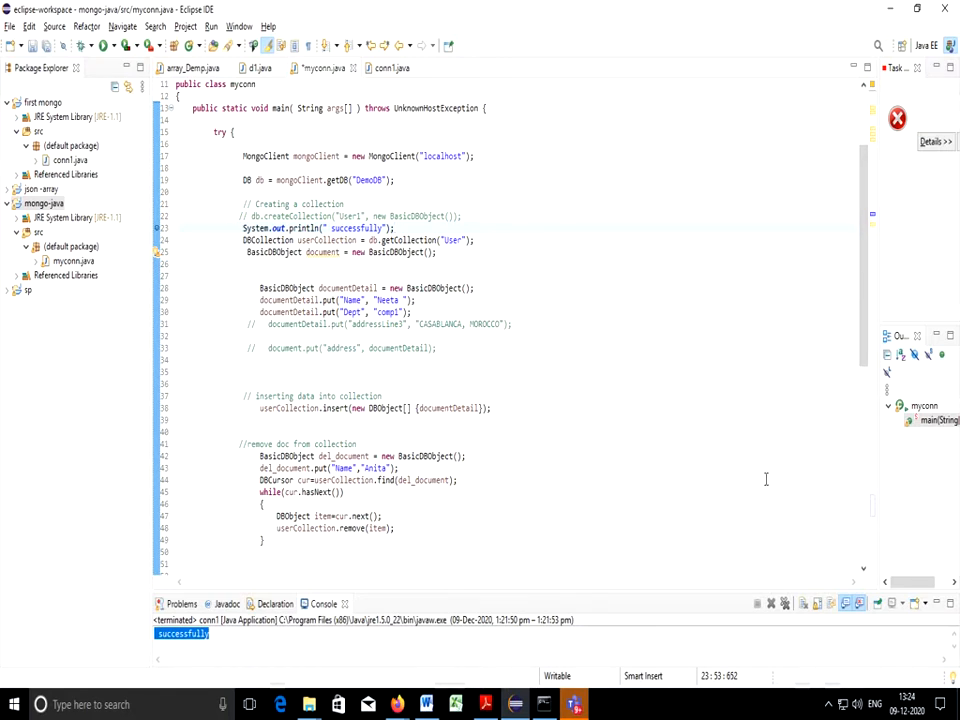
Review myconn.java's code and rerun the program.
click(395, 228)
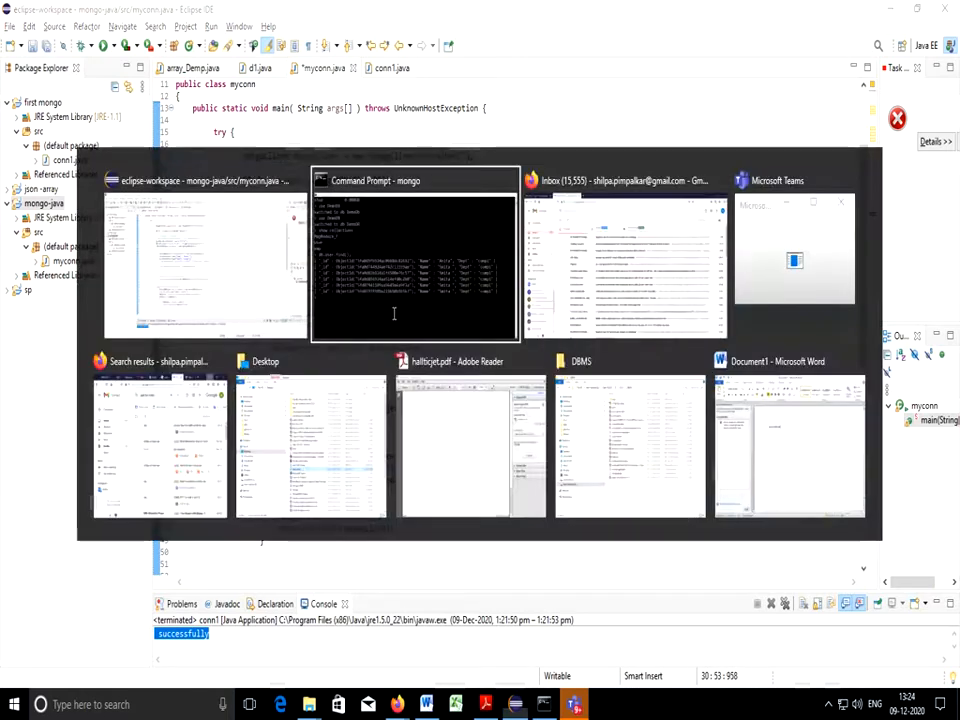
click(414, 250)
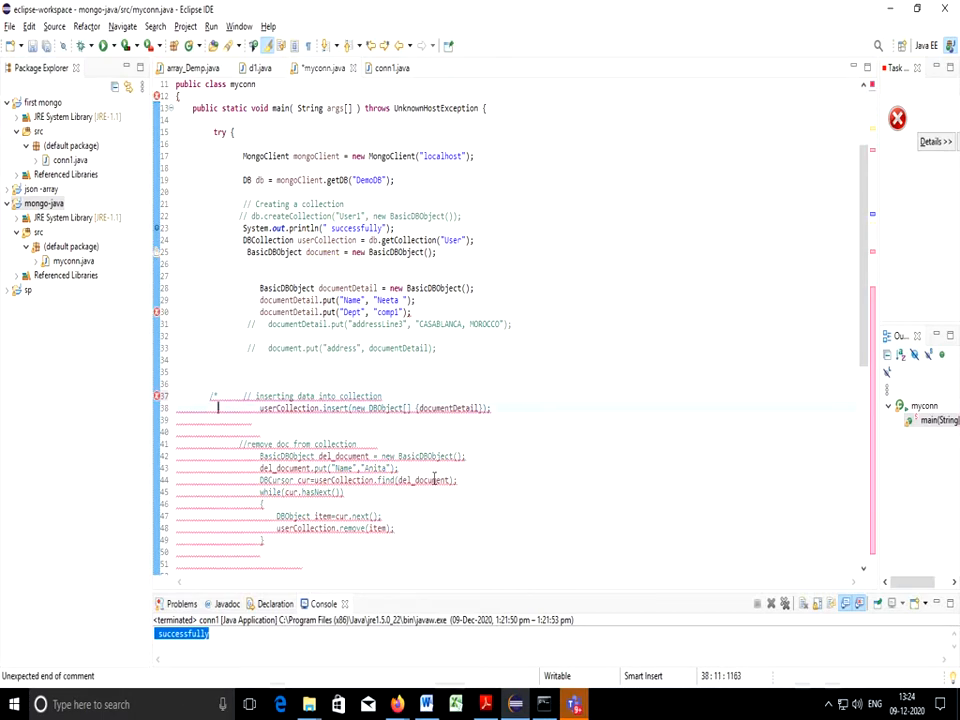
scroll(down, 3)
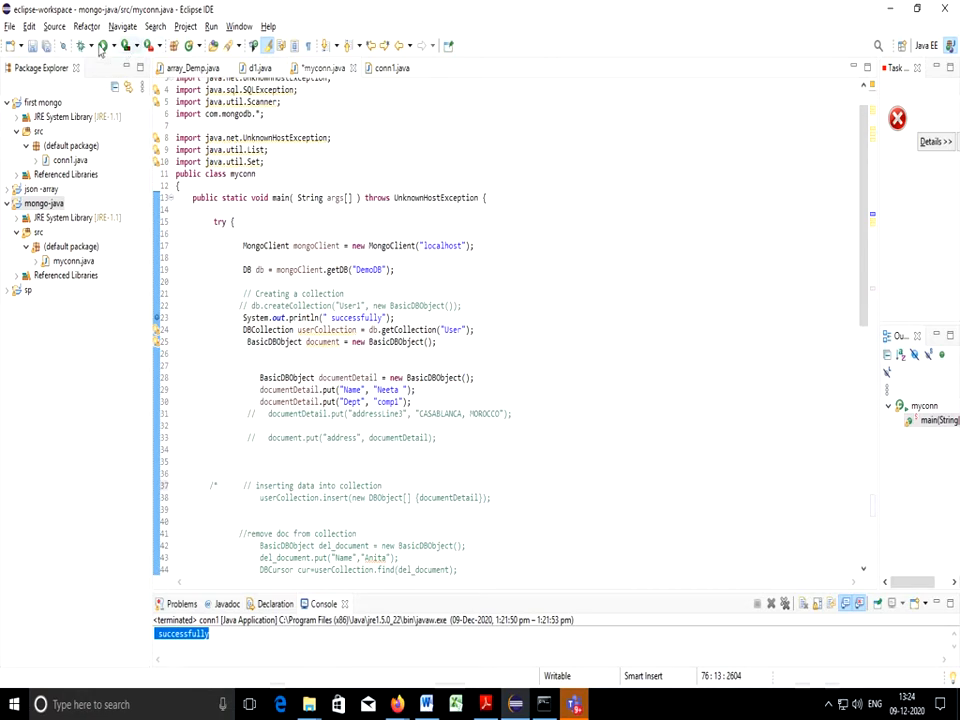
mouse_move(104, 46)
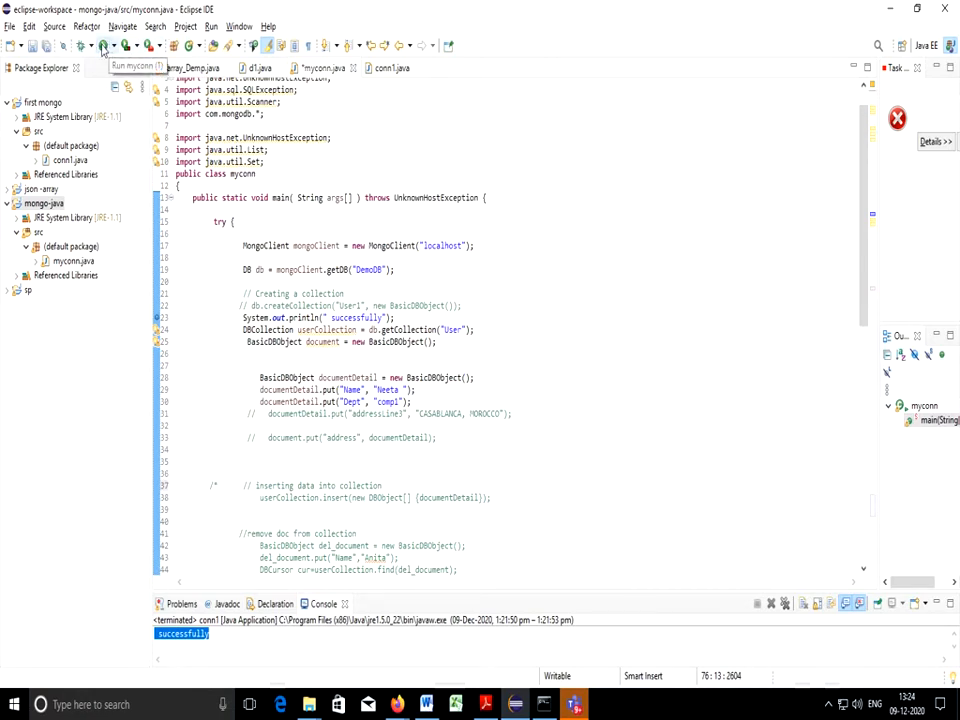
click(104, 45)
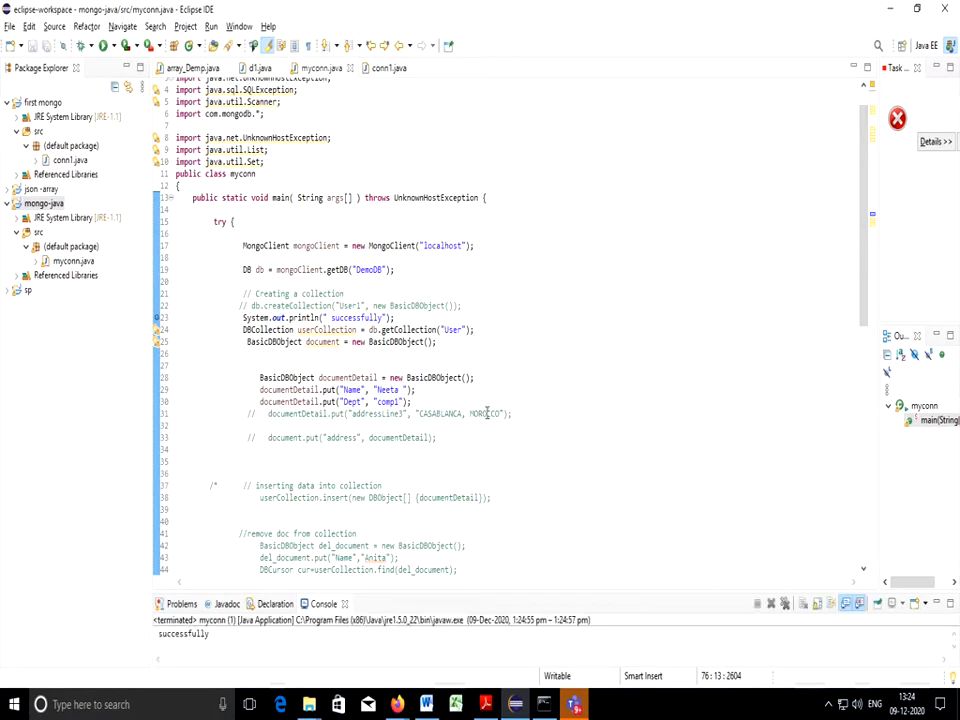
Adjust the /* */ comments to activate the Neeta insert and Anita removal, then rerun.
scroll(down, 3)
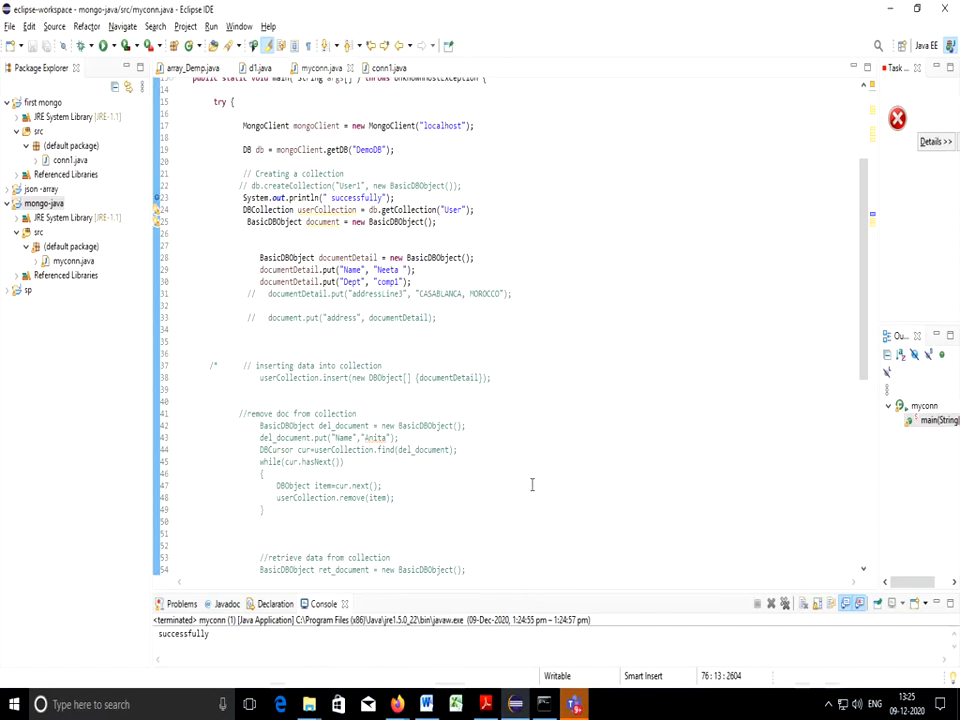
scroll(down, 3)
text(/)
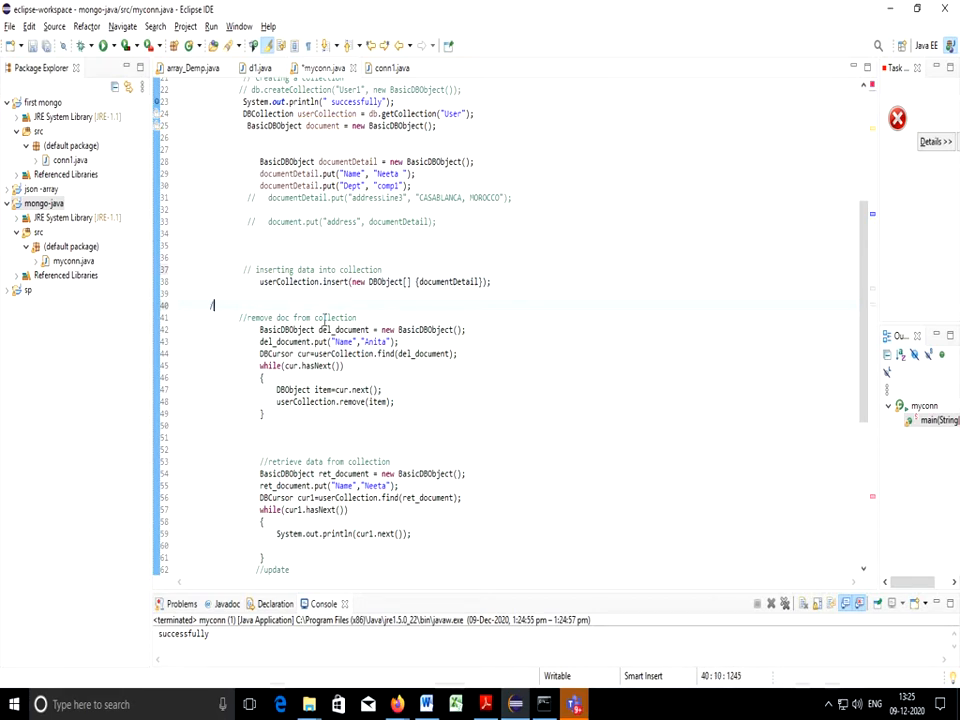
text(*)
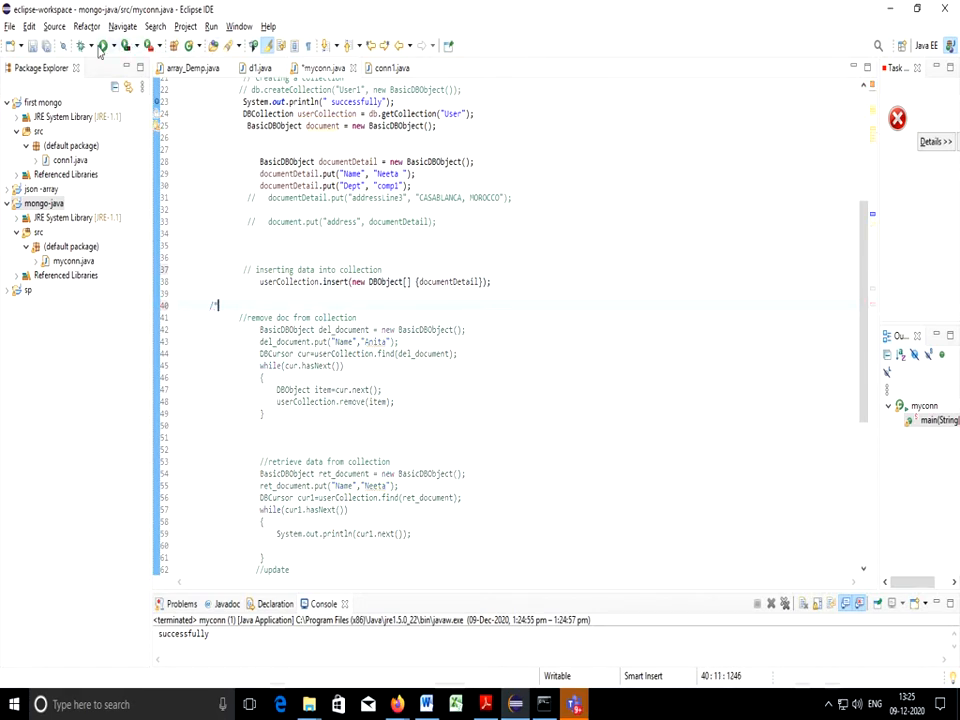
click(124, 46)
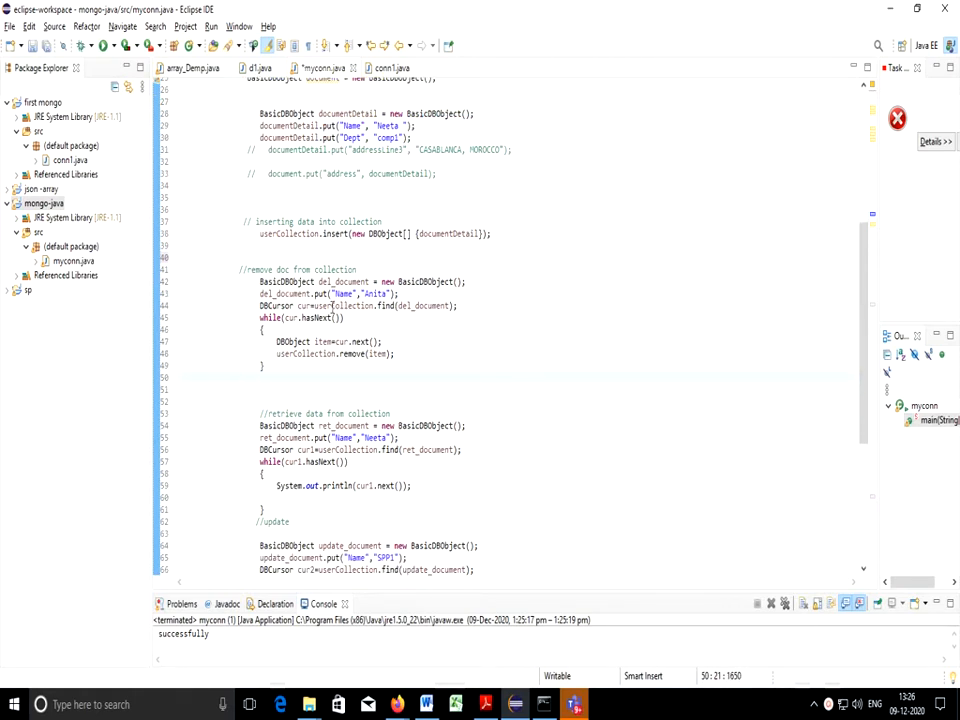
mouse_move(485, 340)
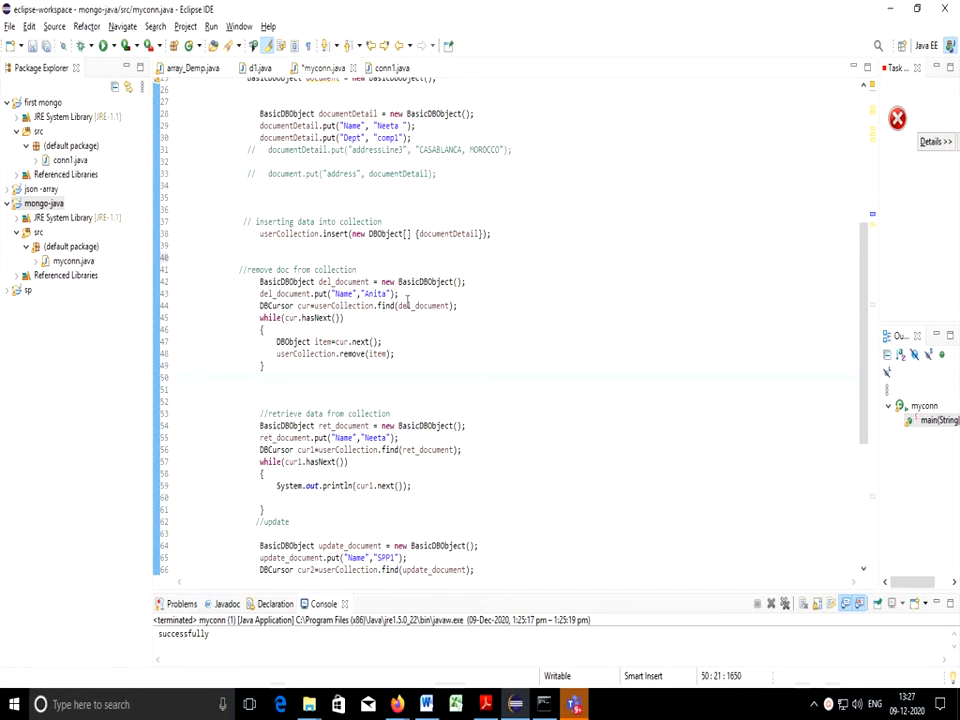
Comment out the retrieve and update blocks and change the inserted name Neeta to Sarika.
double_click(360, 293)
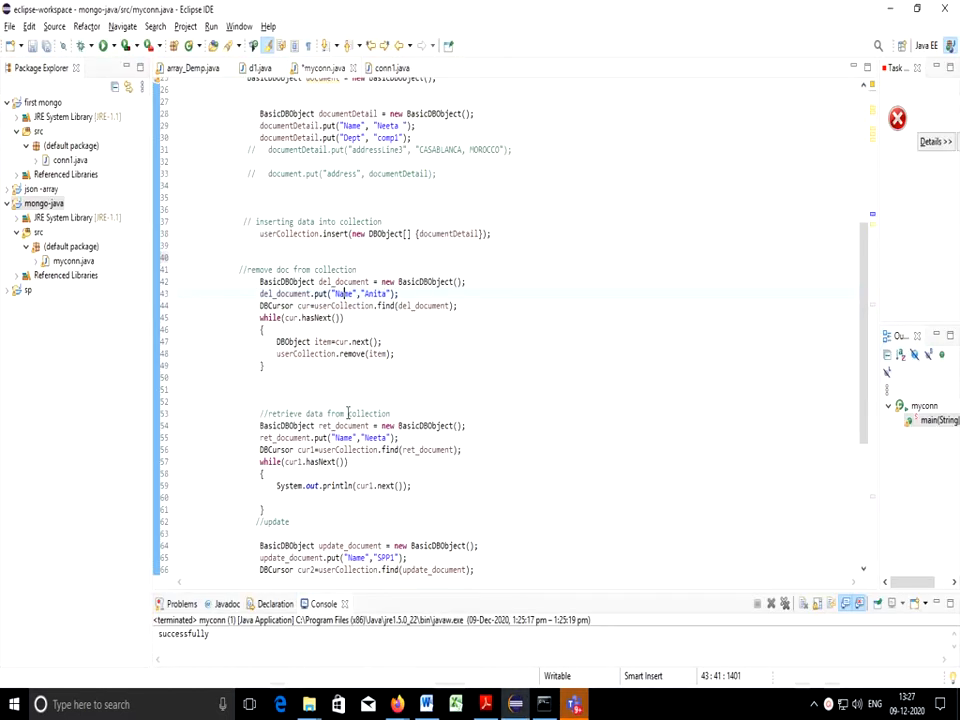
mouse_move(238, 411)
text(/)
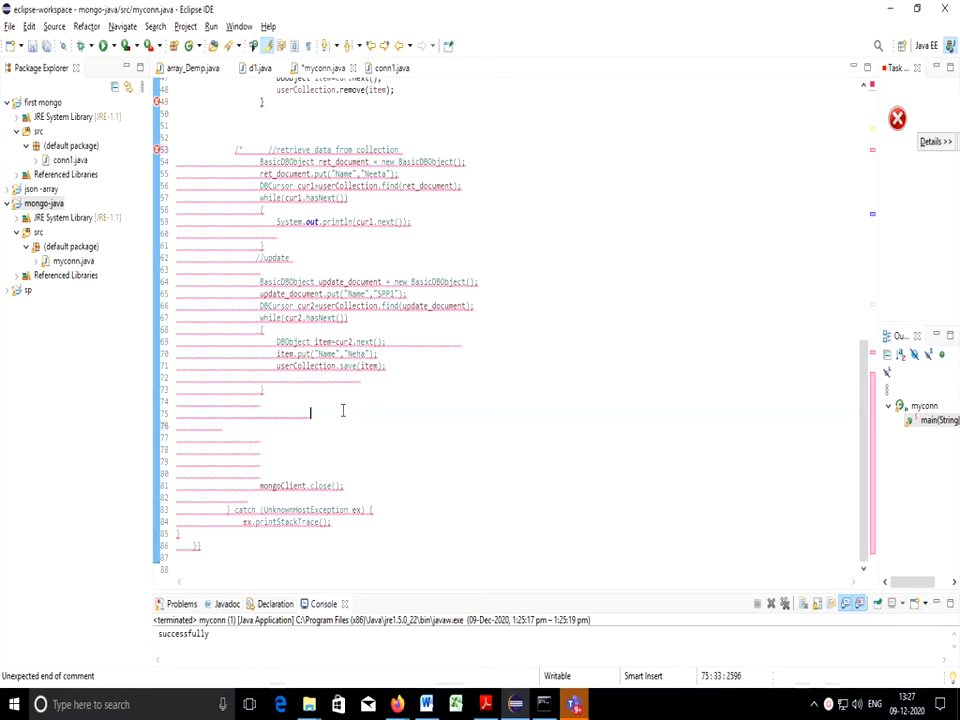
text(*/)
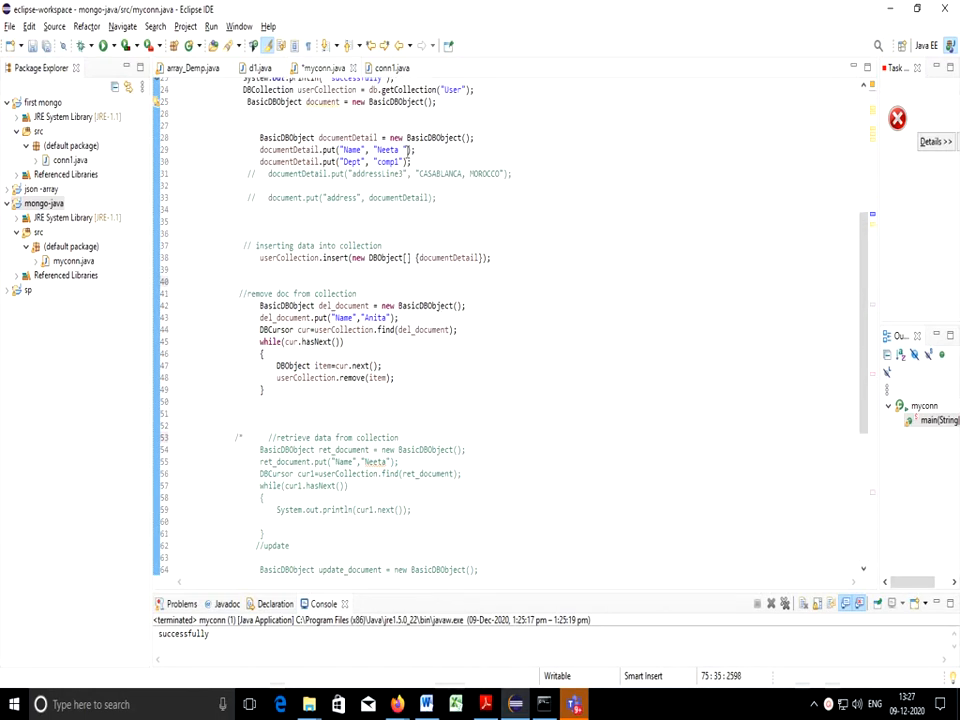
double_click(386, 149)
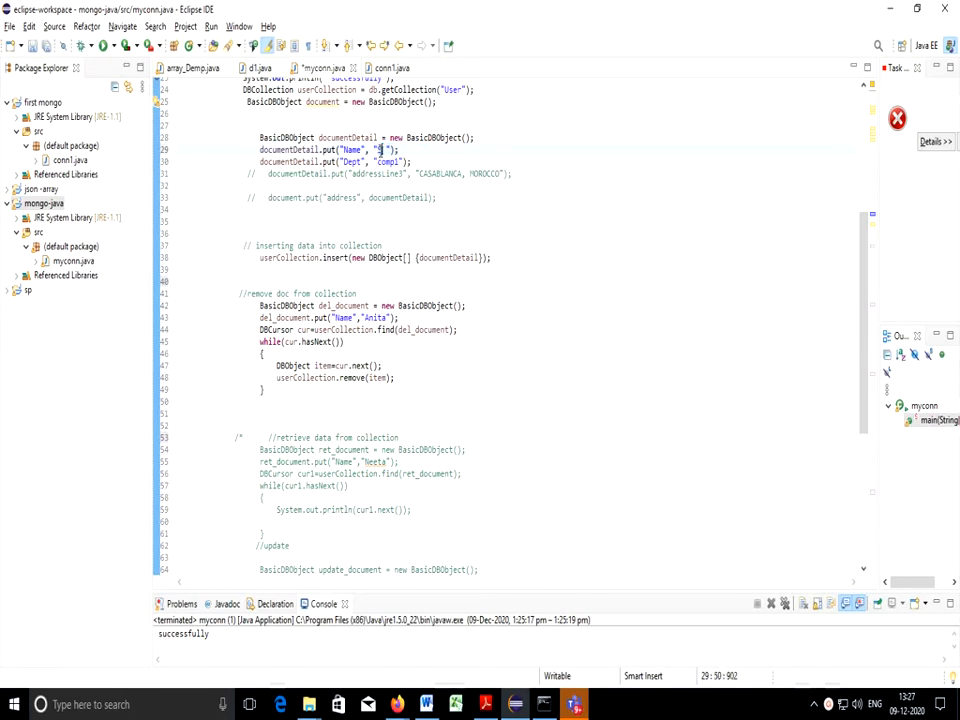
text(Sarika)
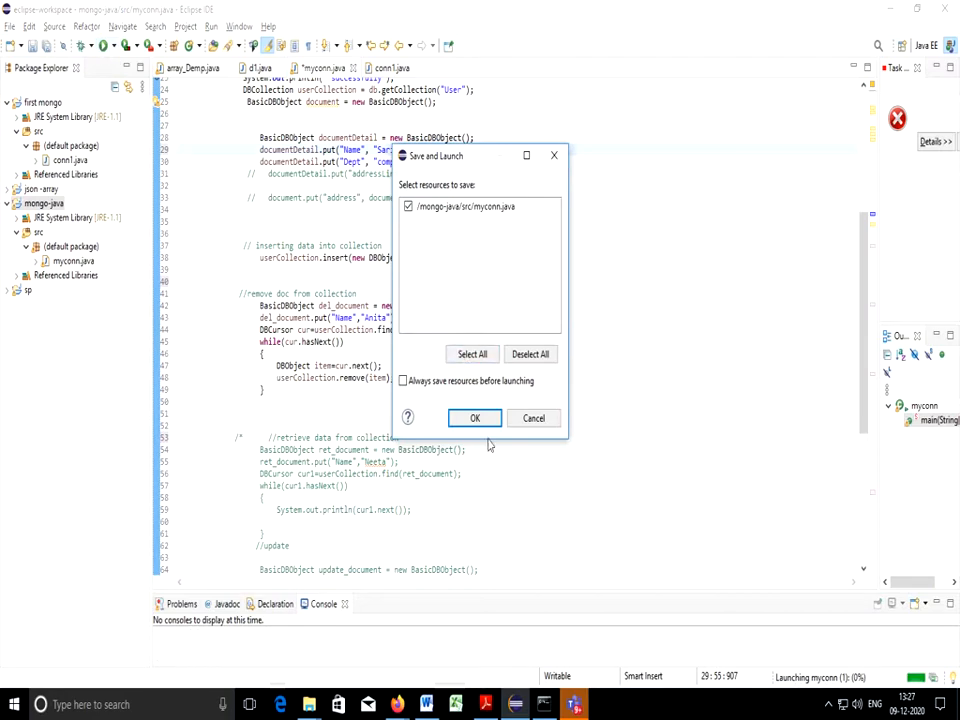
Save and launch myconn, confirming the Sarika insert and Anita removal.
click(475, 418)
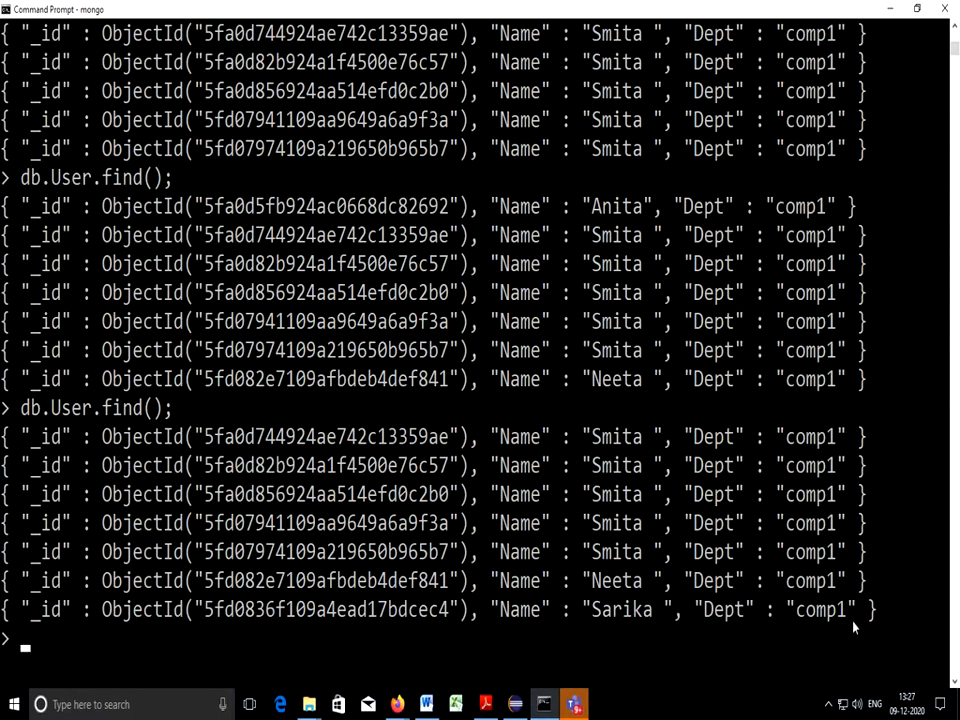
mouse_move(728, 653)
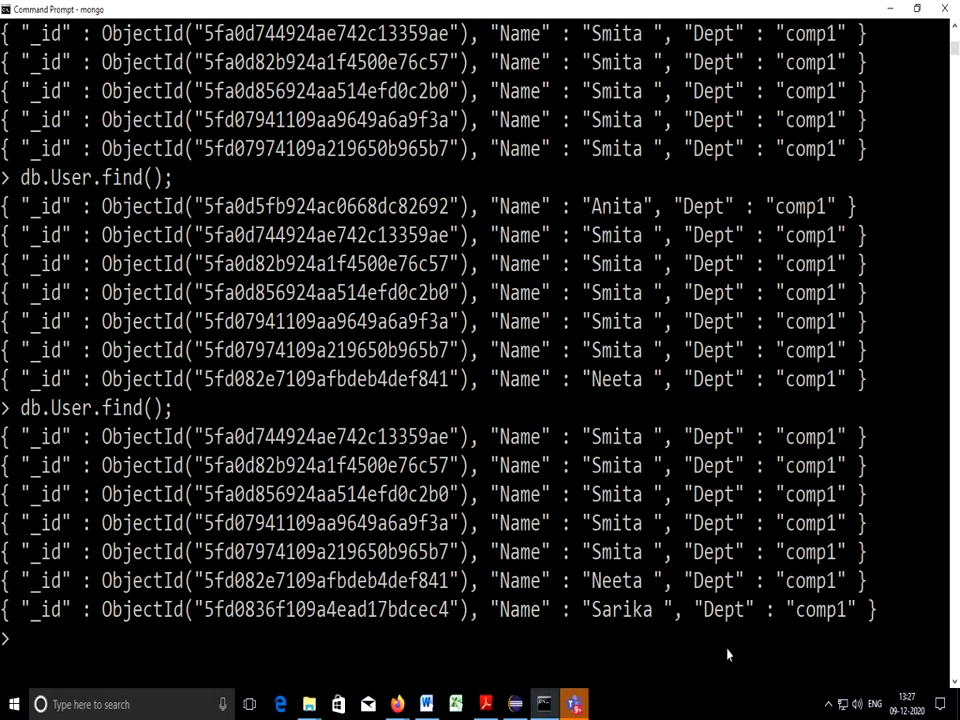
mouse_move(600, 462)
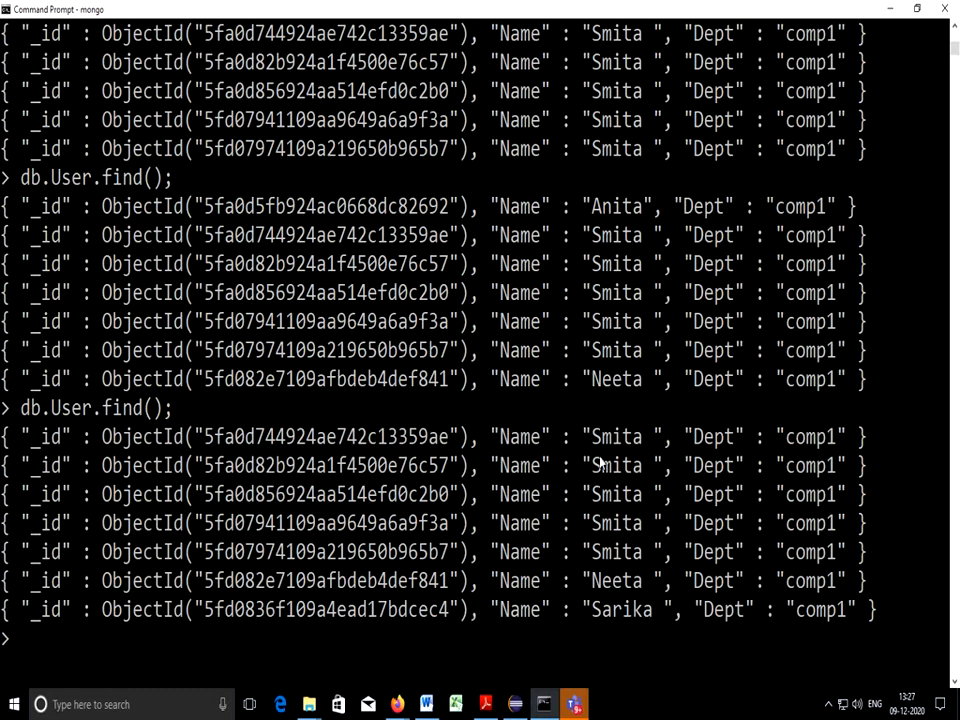
click(543, 704)
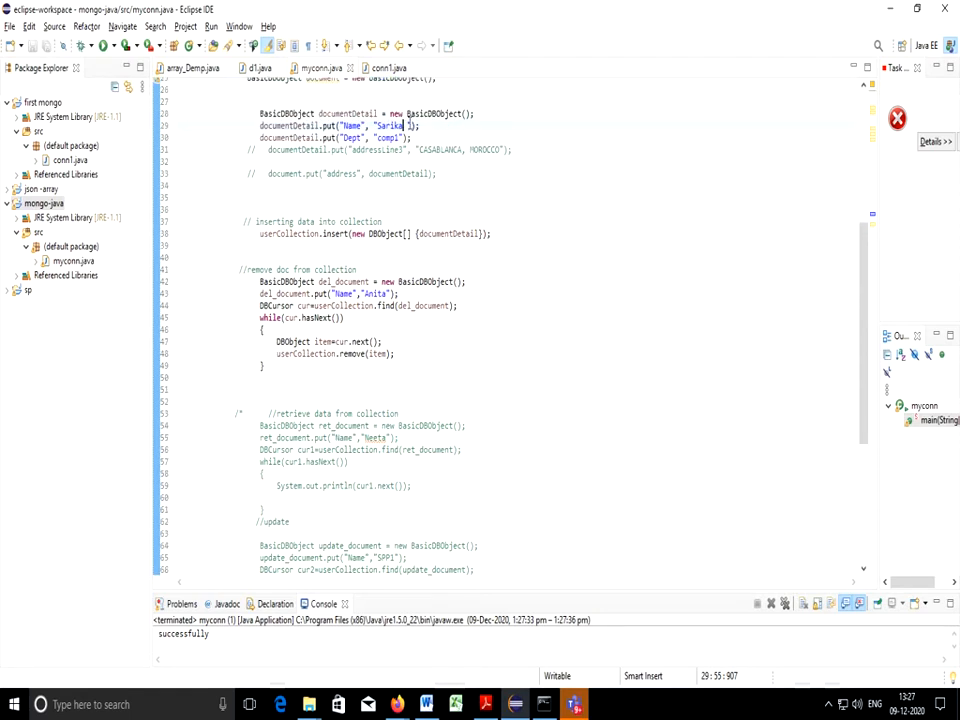
Uncomment the retrieve block and set its query name to Sarika.
drag(259, 113, 505, 149)
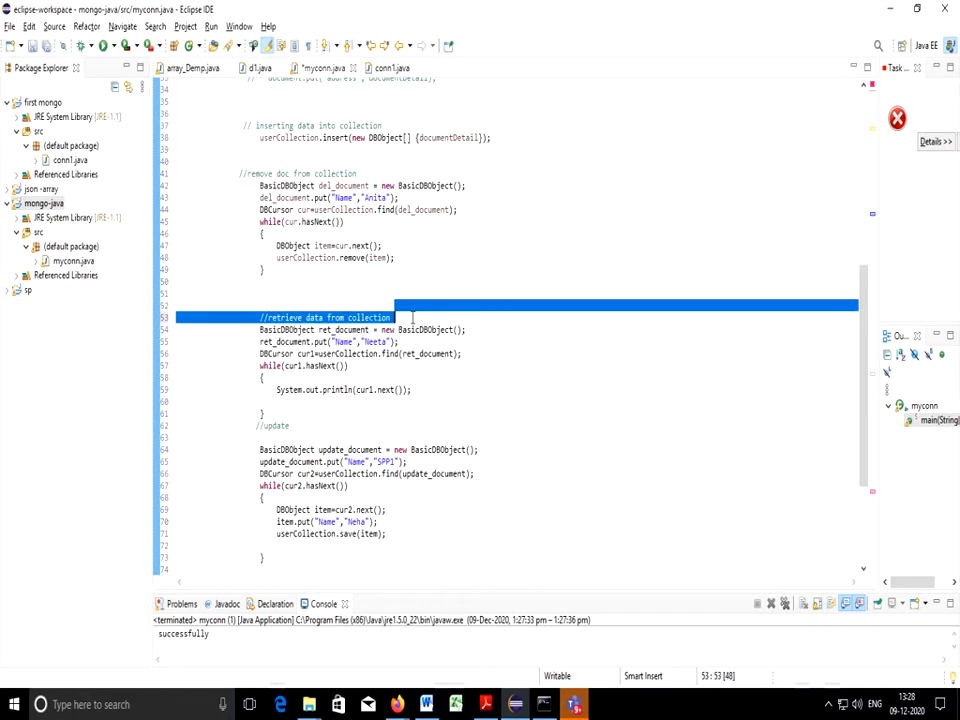
click(370, 353)
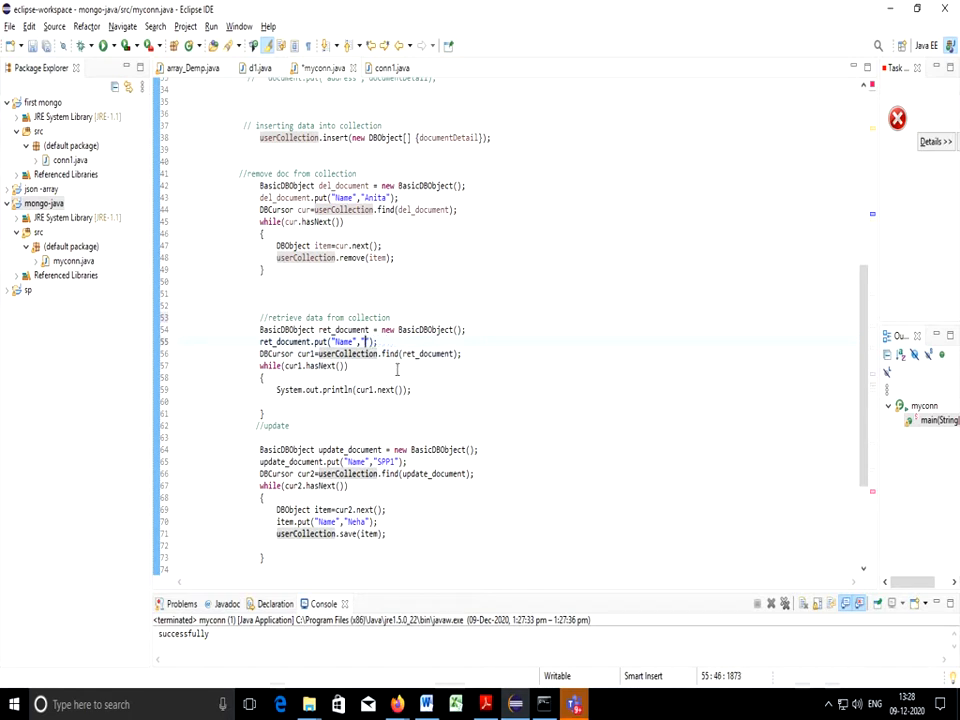
text(Sarika)
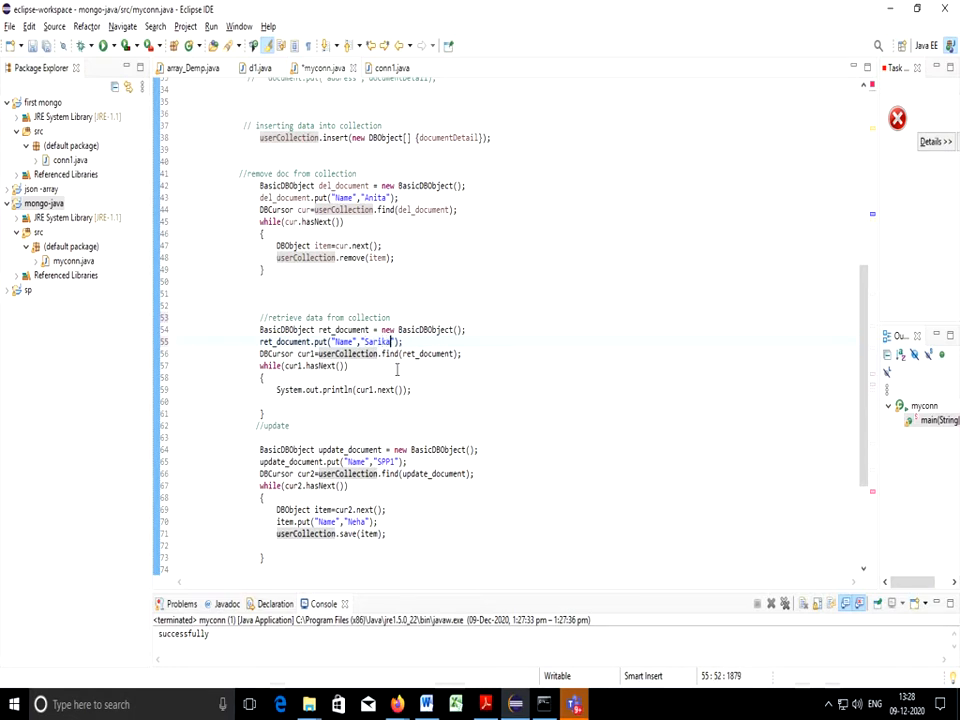
scroll(down, 3)
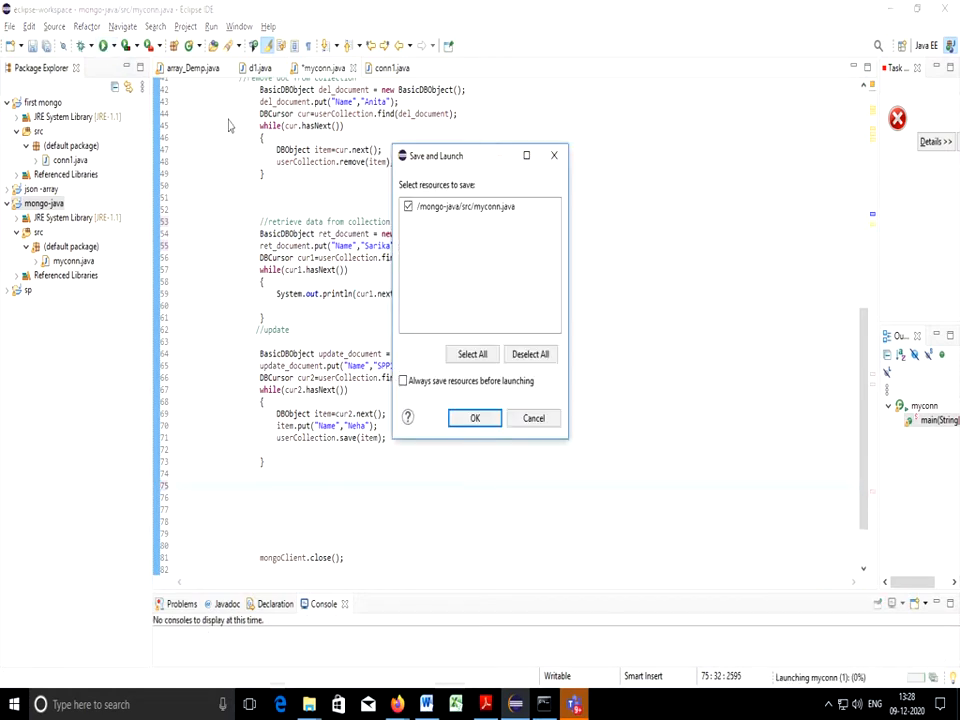
Save and run myconn, reviewing the three Sarika documents in the console.
click(474, 418)
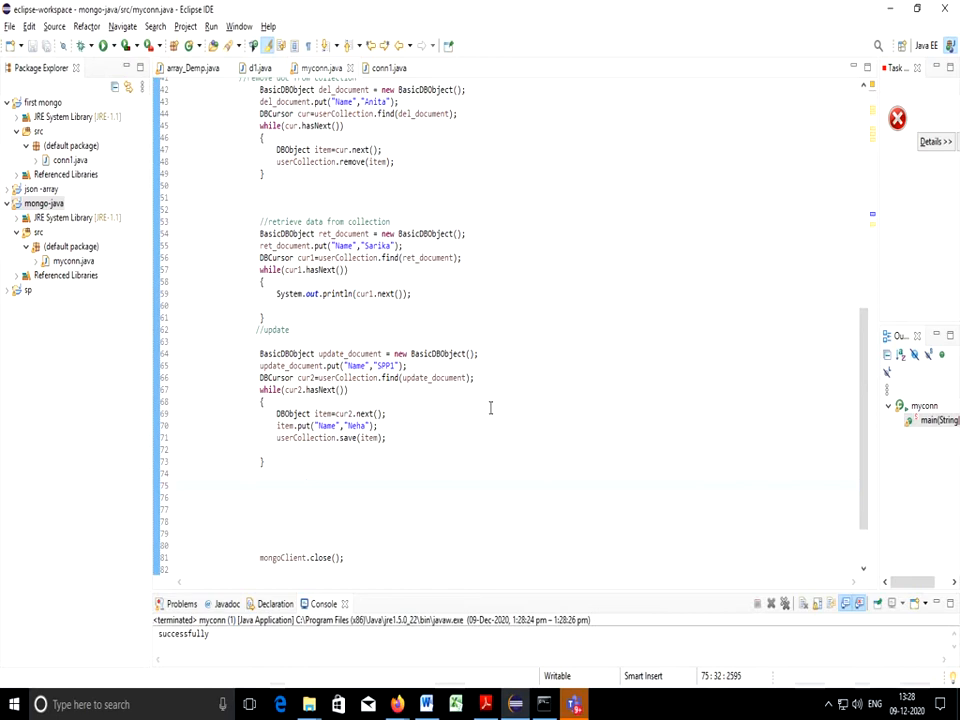
click(307, 485)
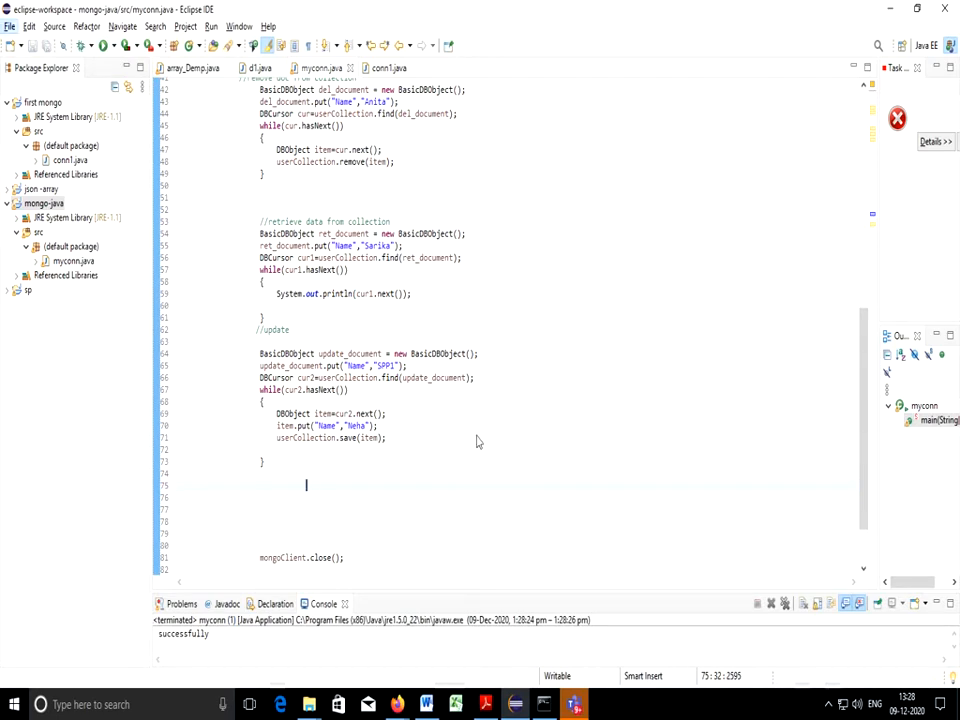
mouse_move(458, 461)
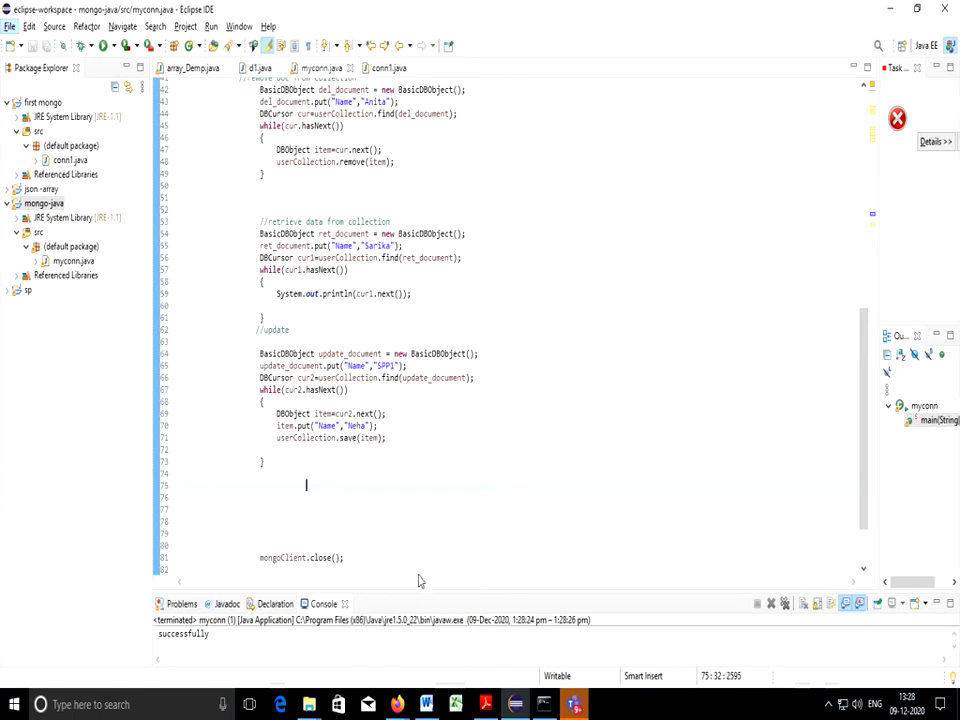
mouse_move(436, 540)
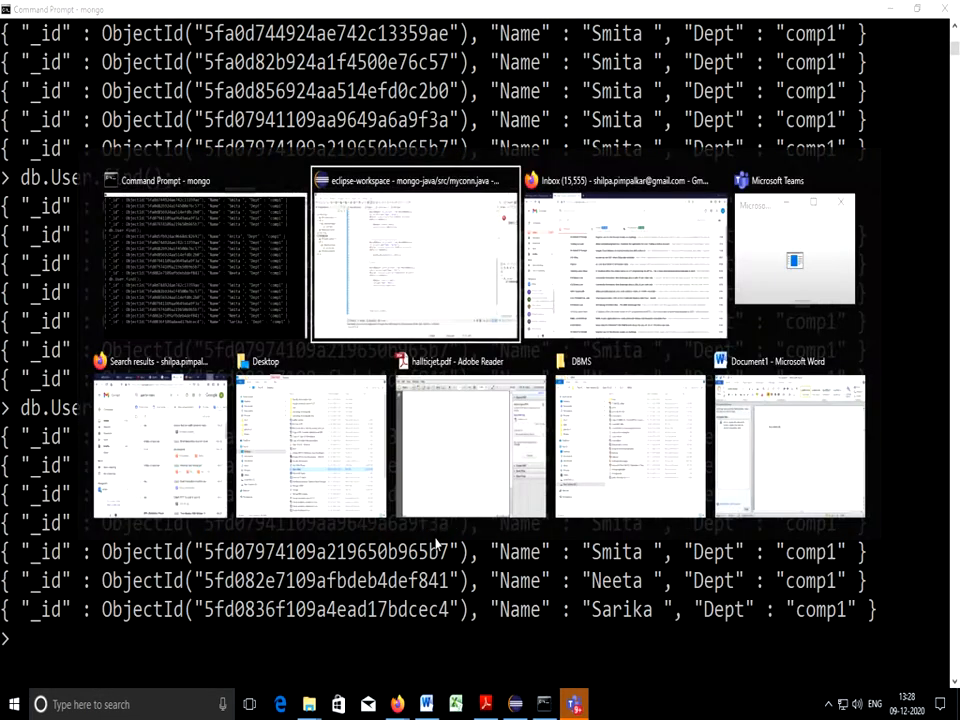
click(413, 250)
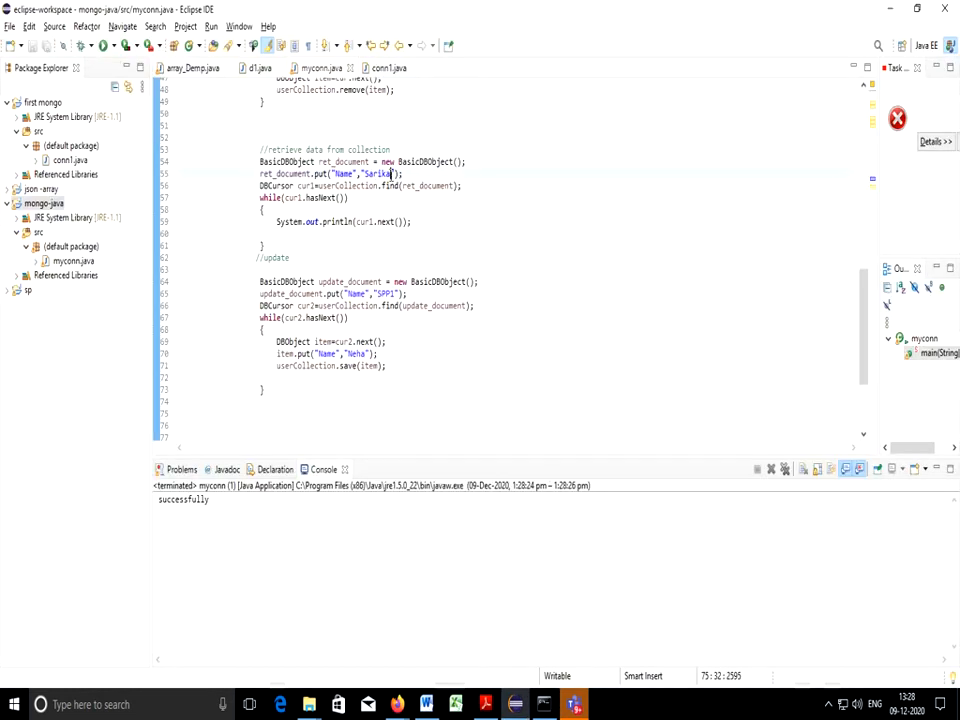
scroll(down, 3)
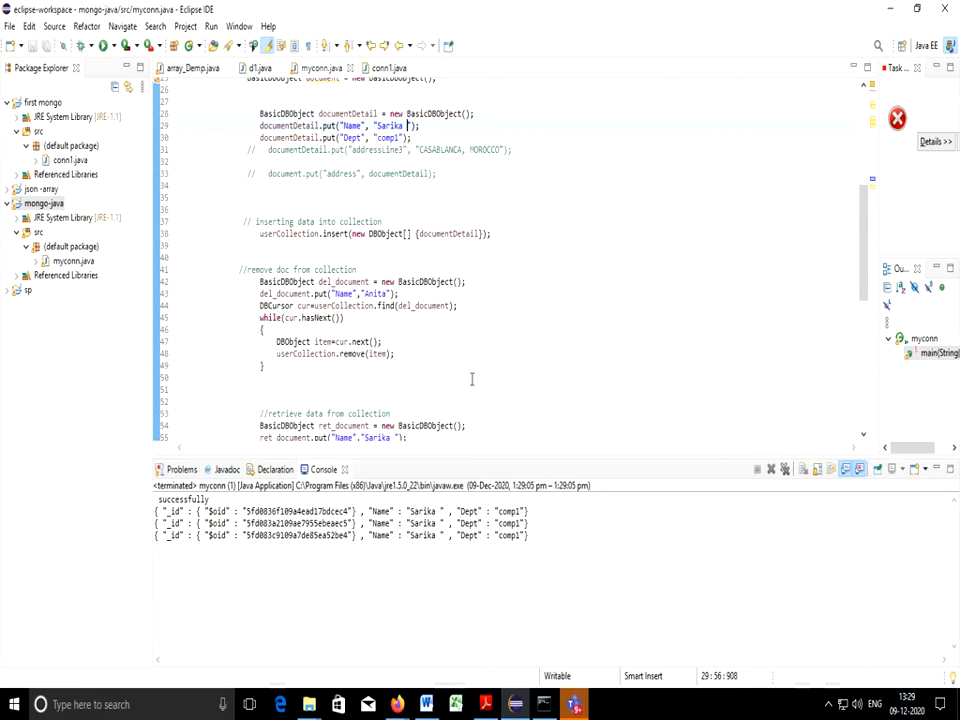
Change the retrieve query name to Neeta and rerun, printing the single Neeta document.
key(alt+tab)
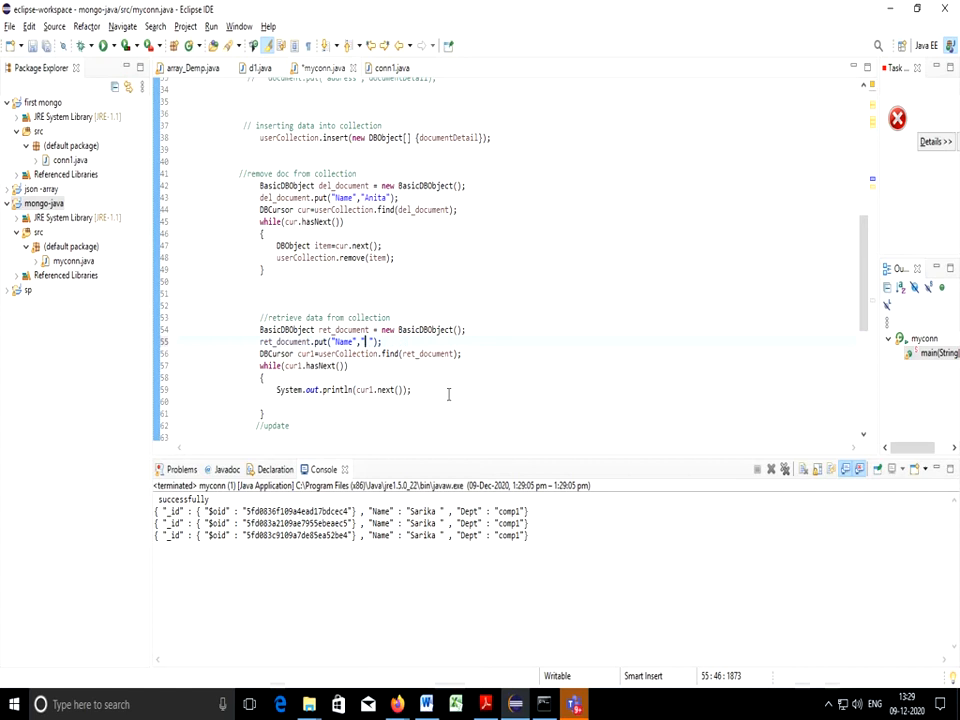
text(N)
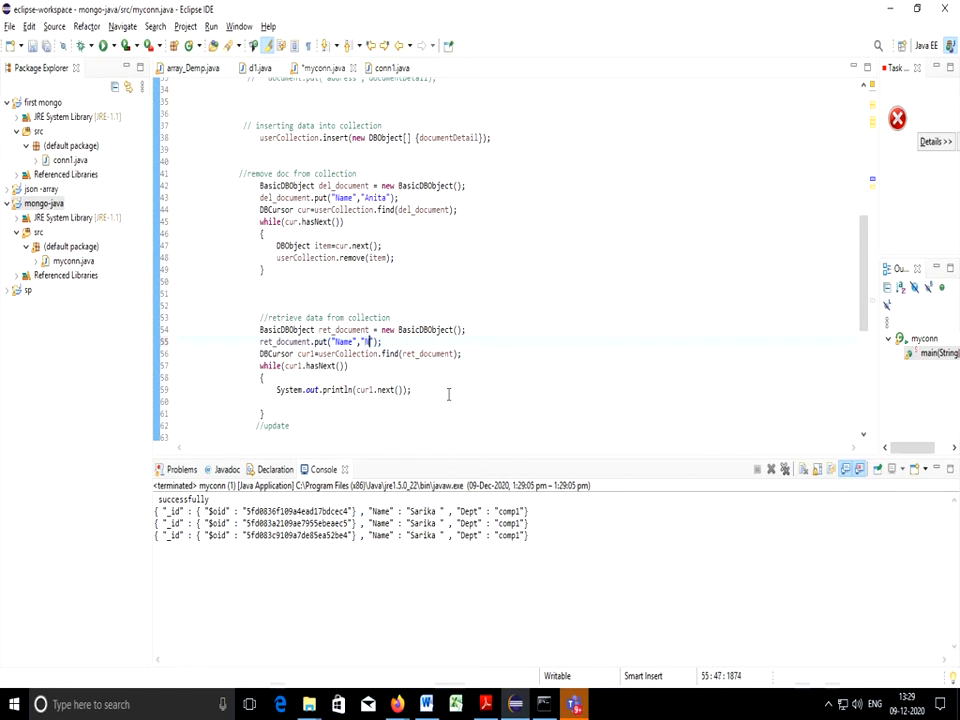
text(eeta)
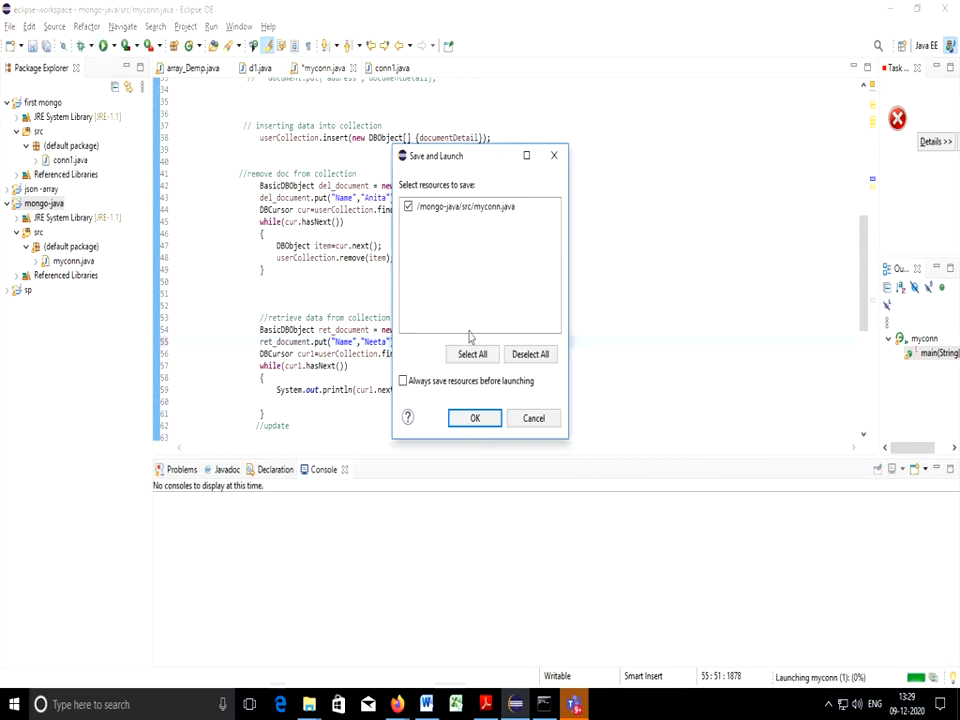
click(475, 418)
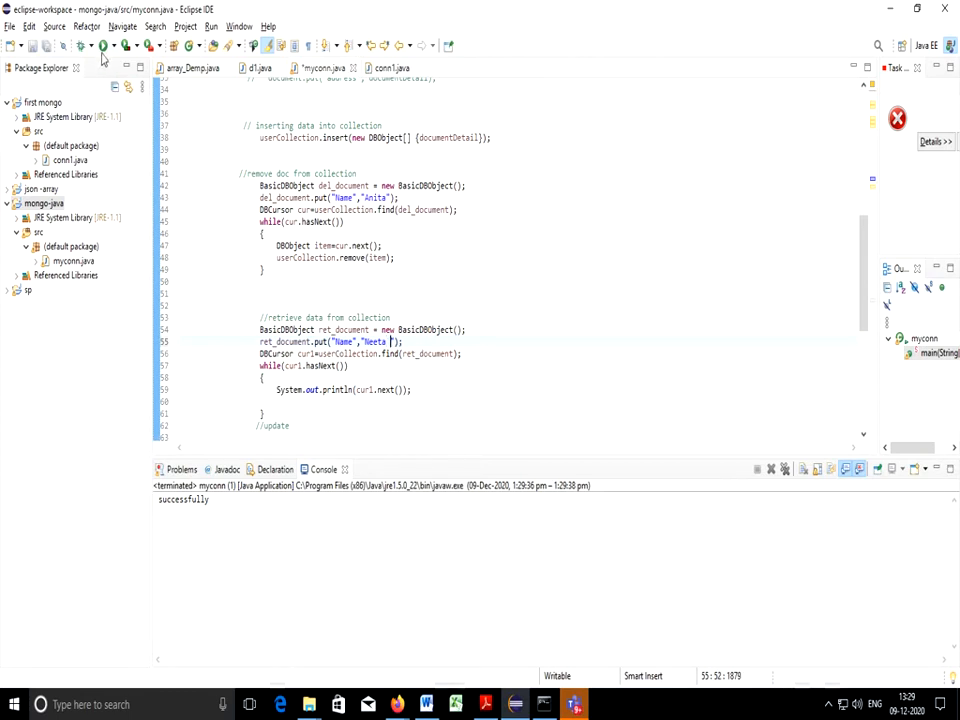
click(104, 46)
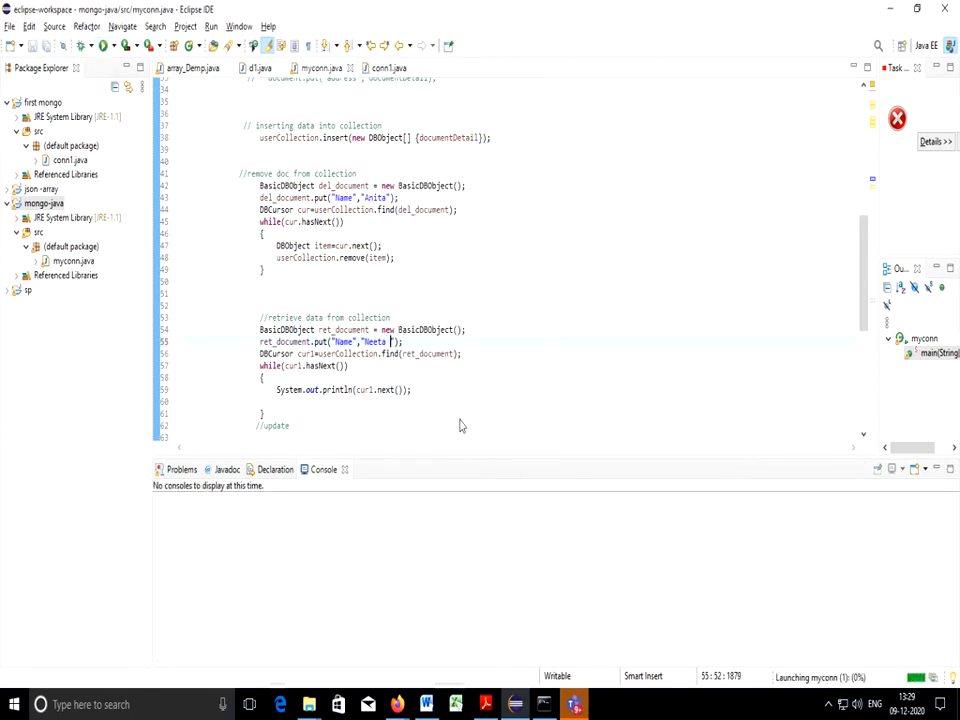
click(210, 46)
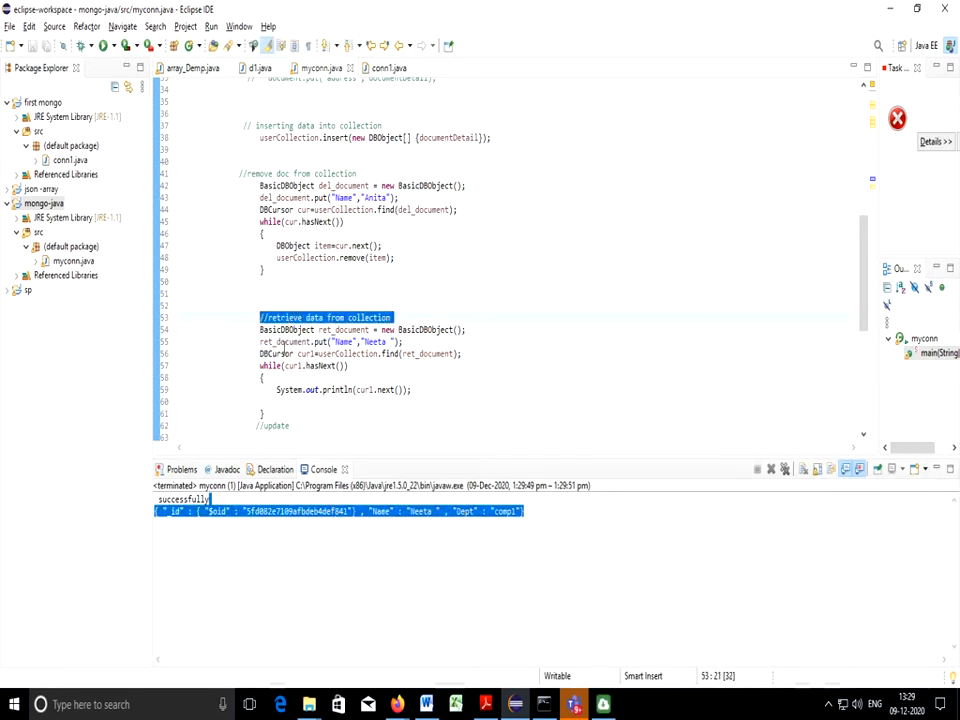
scroll(down, 3)
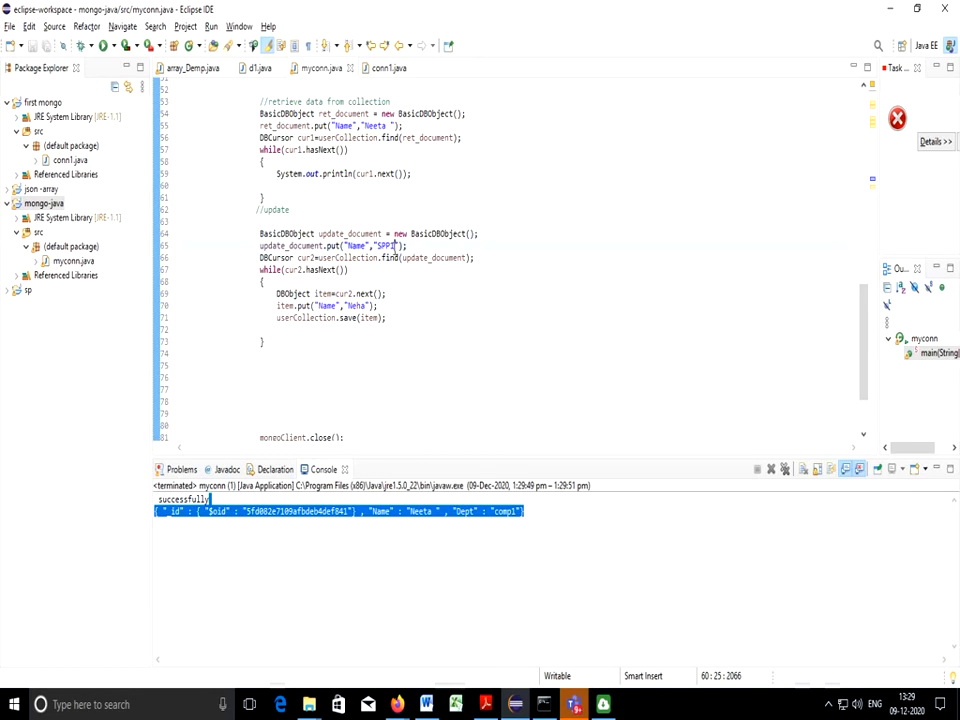
Change the update query's name from SPPI to Neeta, then save and rerun myconn.java.
double_click(384, 245)
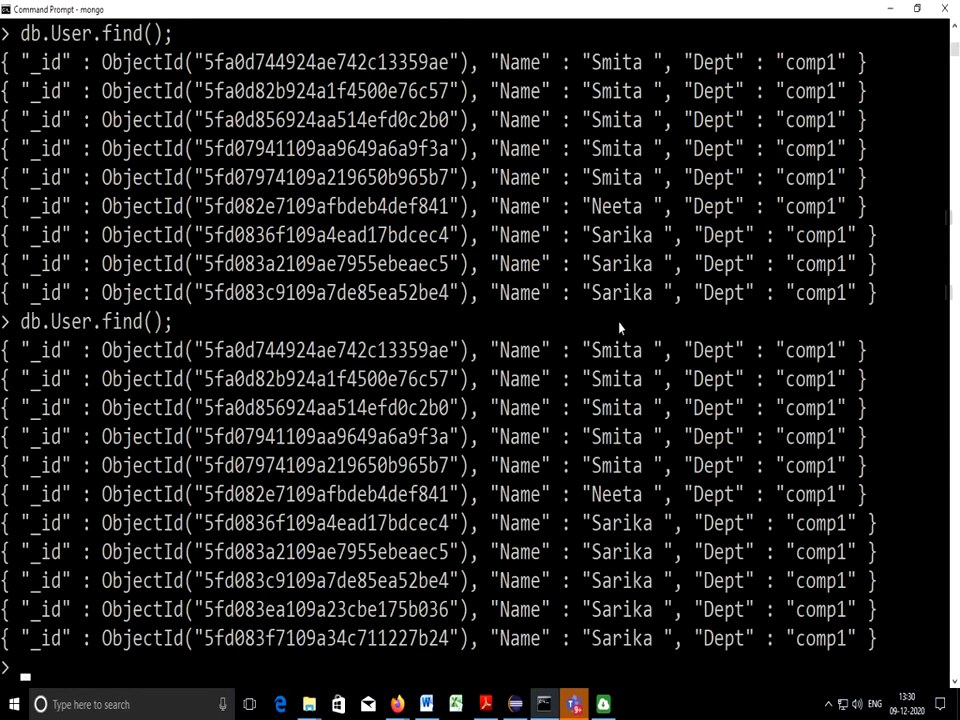
scroll(down, 3)
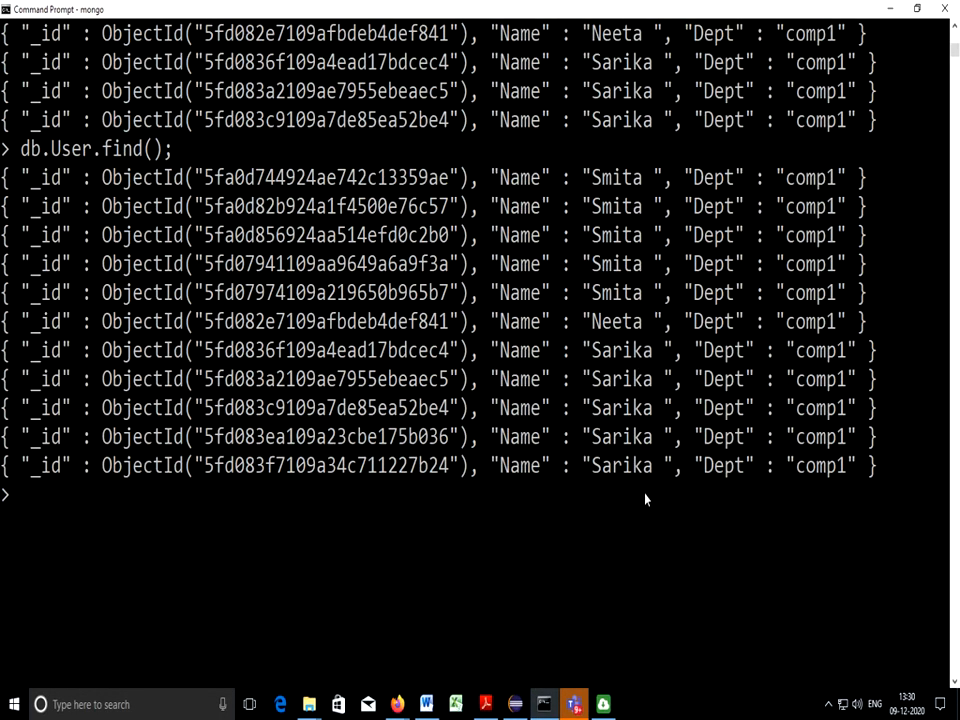
mouse_move(597, 328)
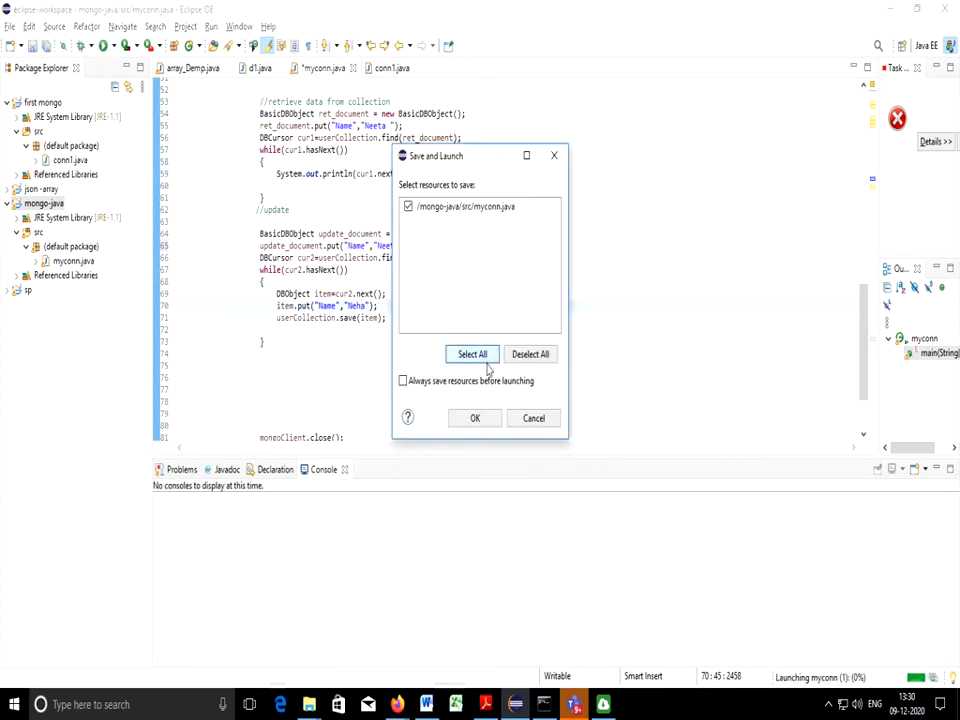
click(475, 418)
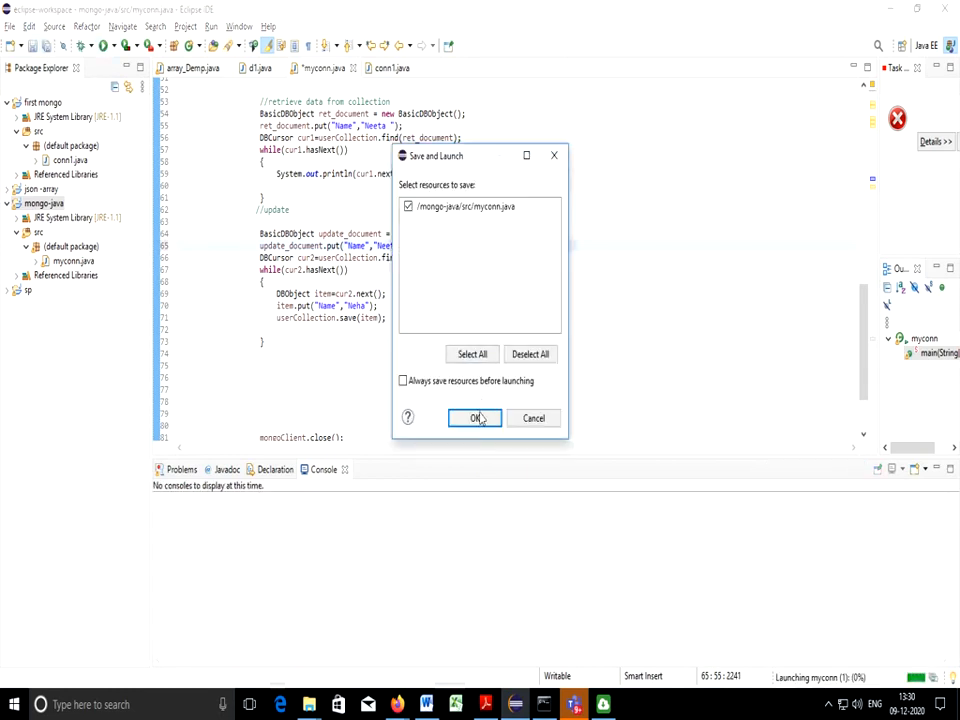
click(476, 418)
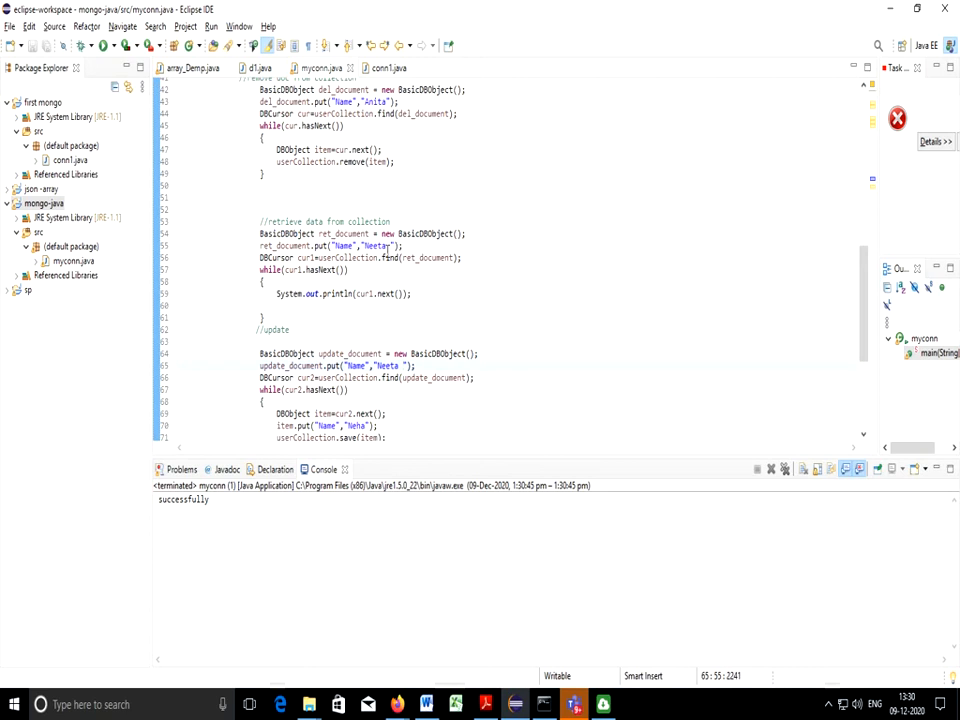
mouse_move(385, 246)
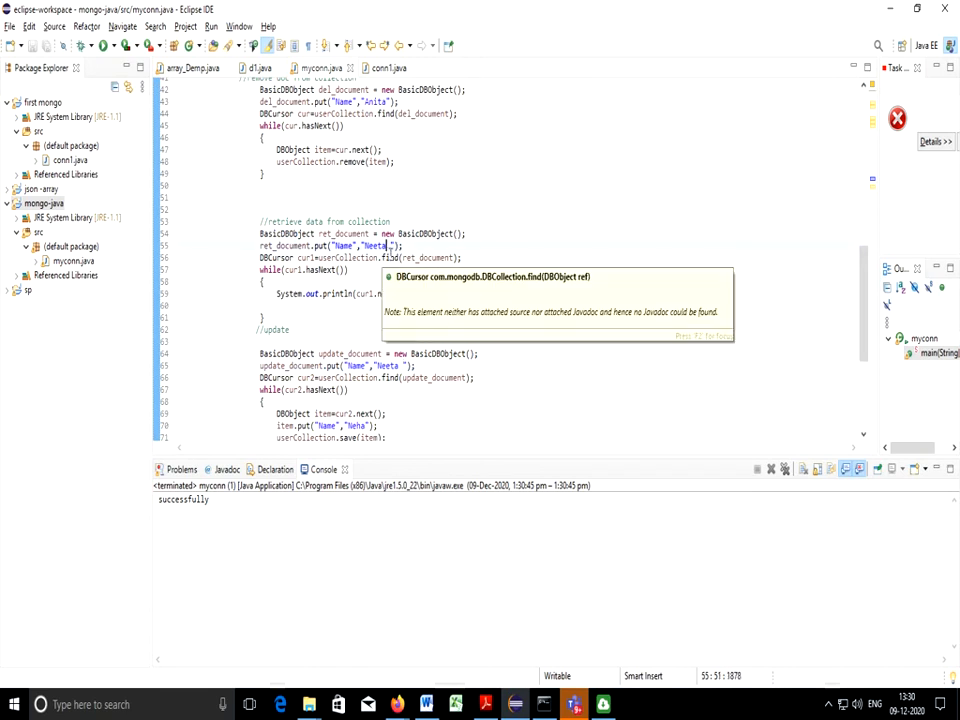
mouse_move(420, 430)
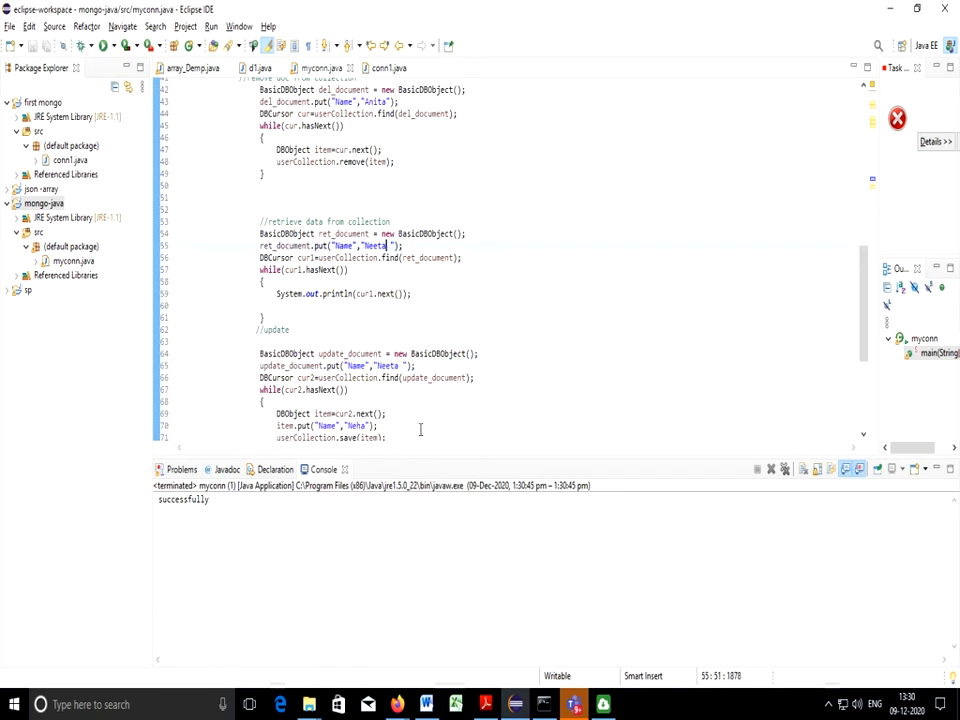
Select the retrieve data block, then deselect it in the update loop and scroll back up.
drag(261, 221, 290, 318)
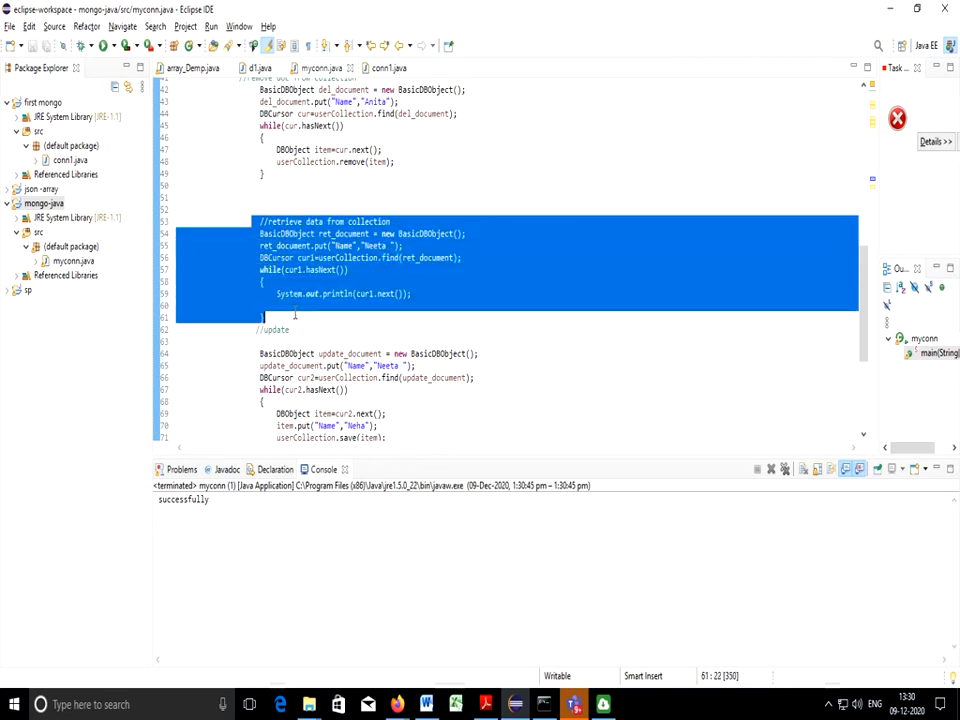
click(398, 413)
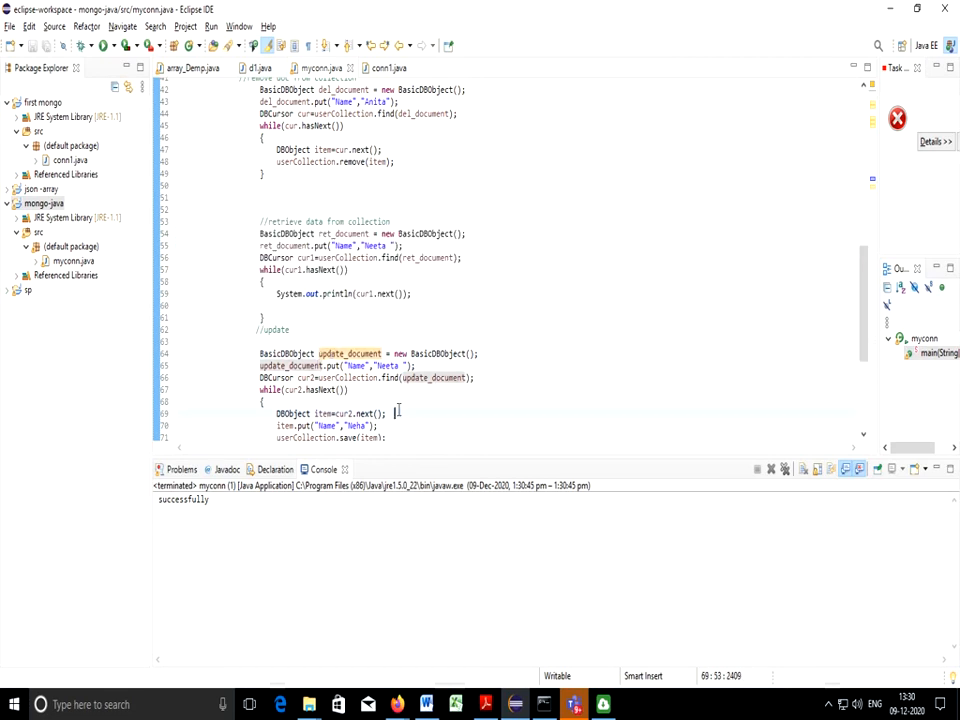
scroll(up, 3)
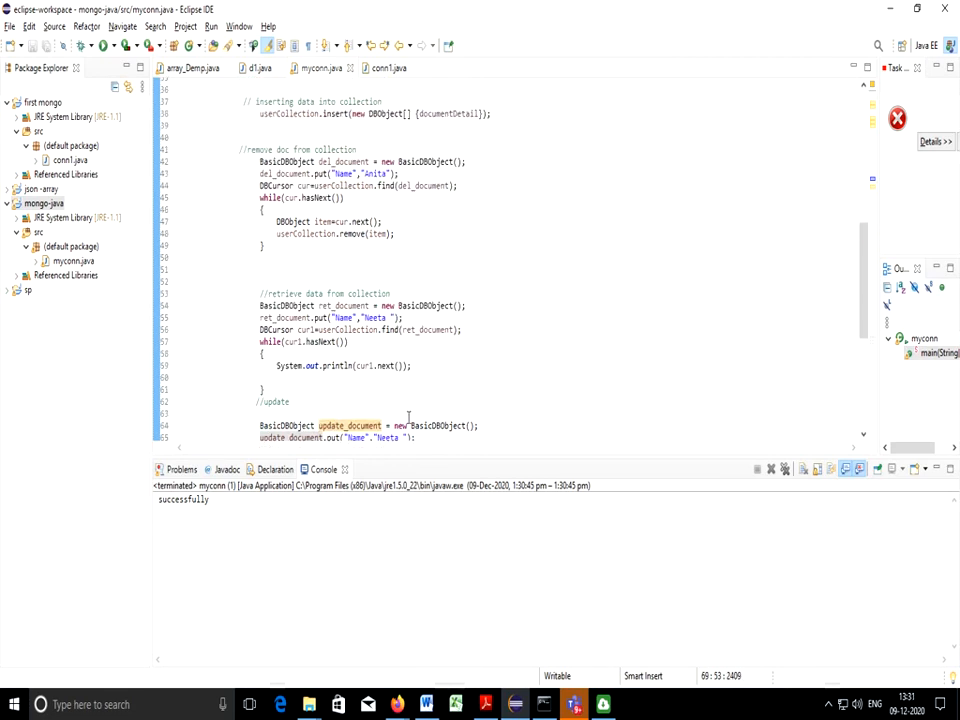